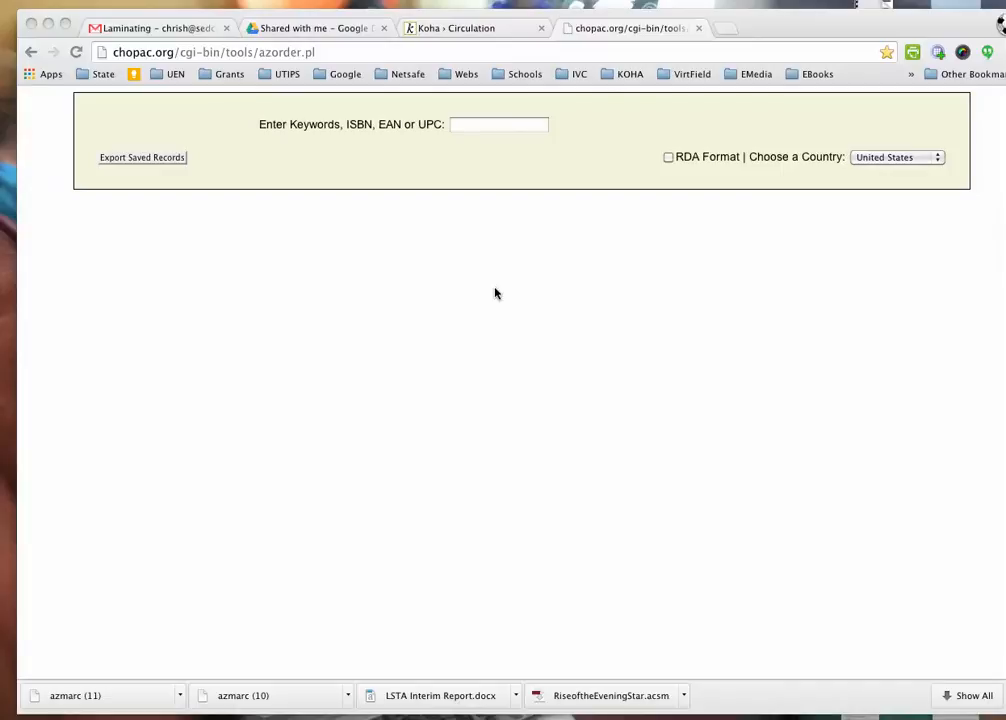
{"action": "mouse_move", "coordinate": [496, 268]}
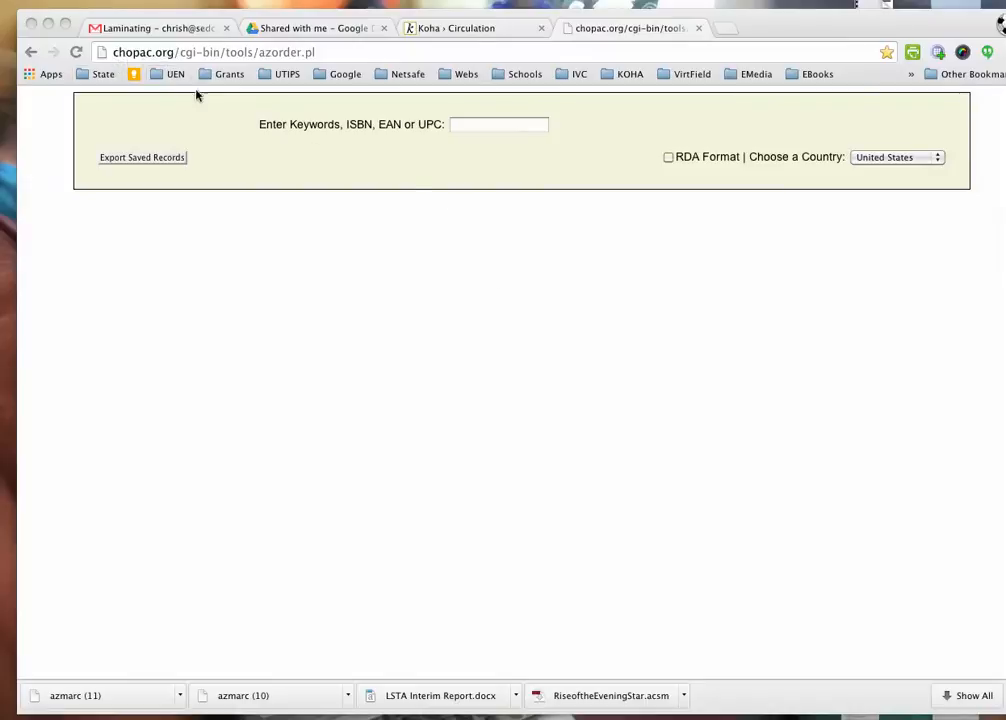
{"action": "mouse_move", "coordinate": [532, 200]}
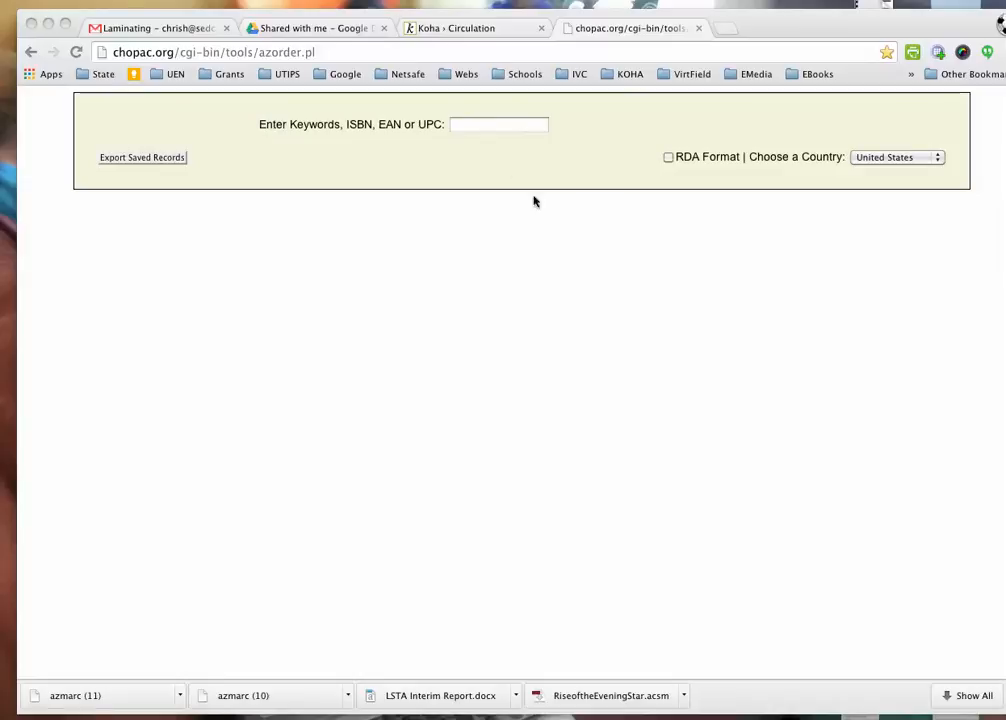
- Enter clifford in the Keywords/ISBN/EAN/UPC search field
{"action": "left_click", "coordinate": [498, 124]}
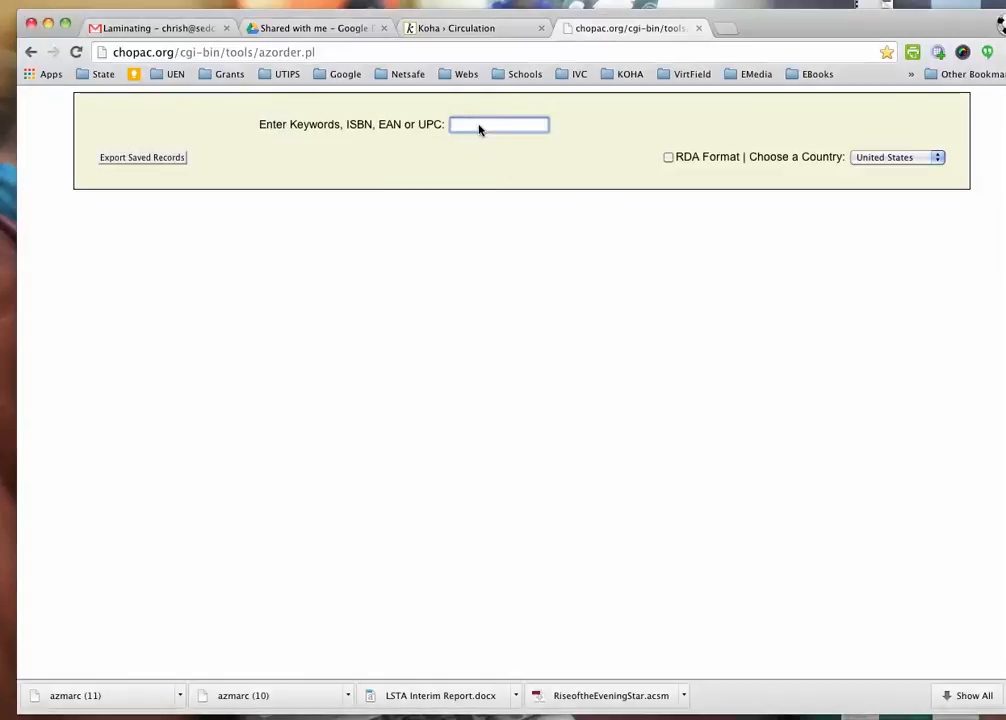
{"action": "type", "text": "clifford"}
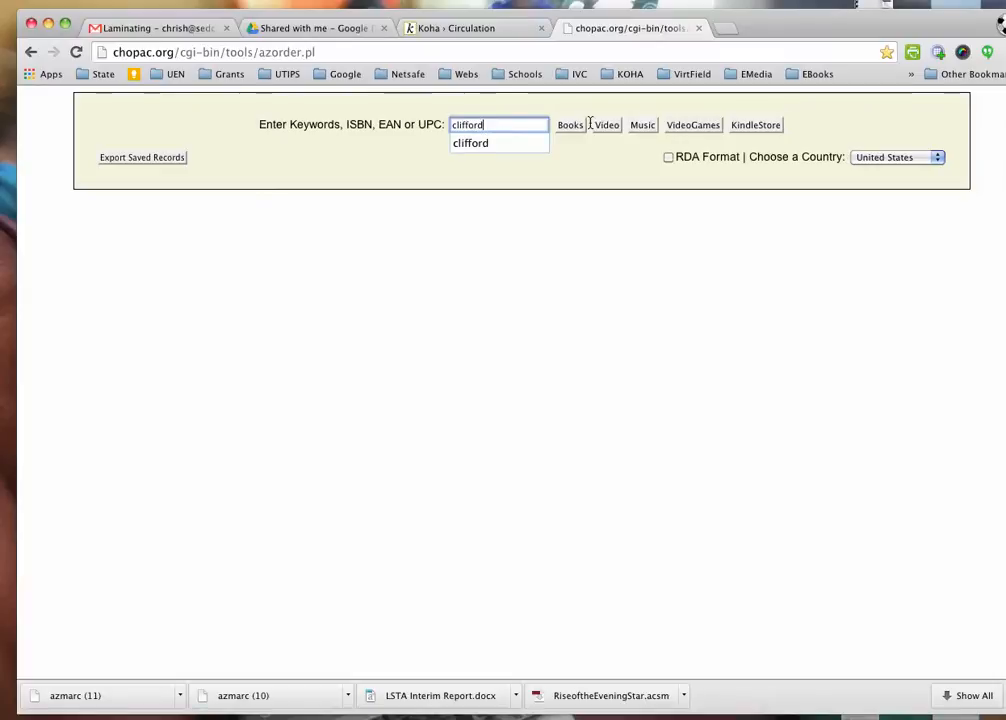
- Run the Books search and save MARC records for Clifford Collection and Clifford The Firehouse Dog
{"action": "left_click", "coordinate": [568, 124]}
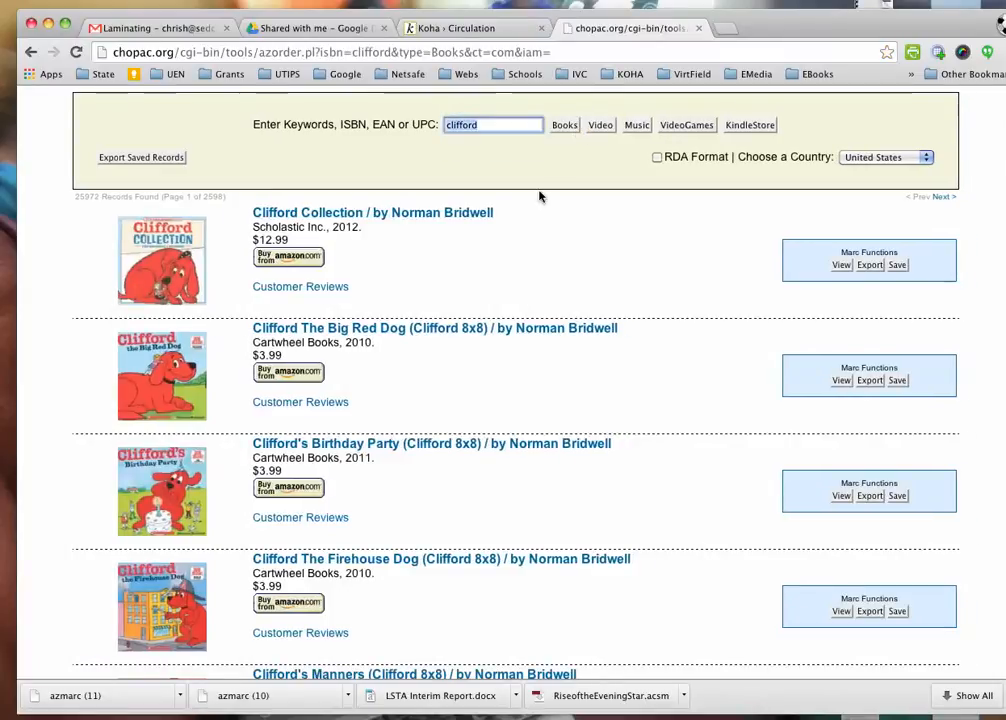
{"action": "scroll", "scroll_direction": "down", "scroll_amount": 3}
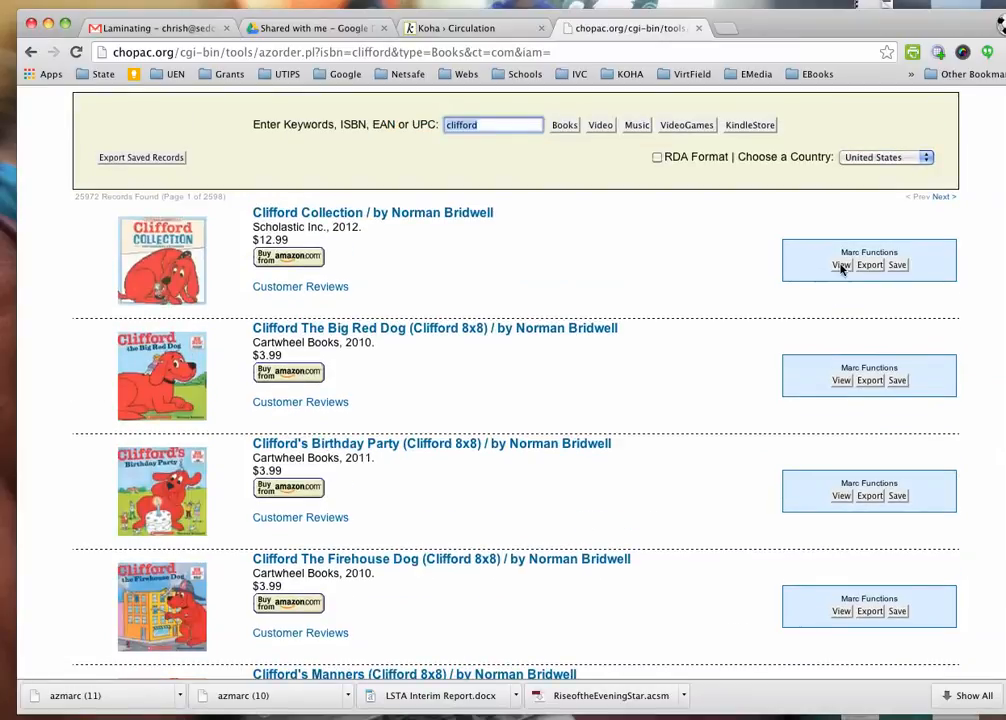
{"action": "mouse_move", "coordinate": [864, 288]}
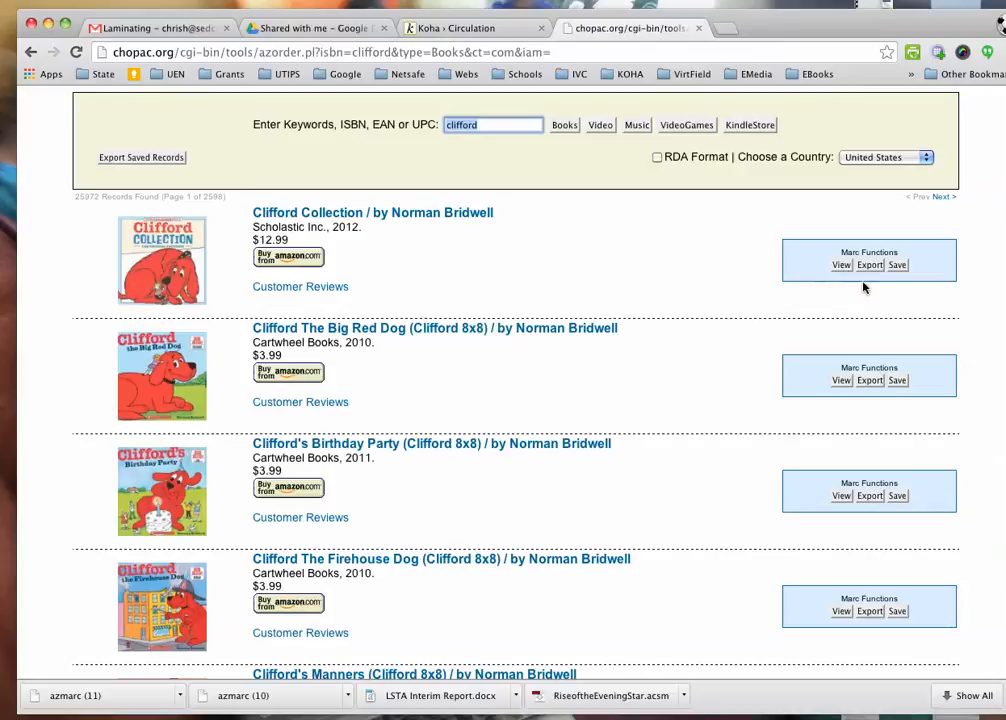
{"action": "mouse_move", "coordinate": [888, 278]}
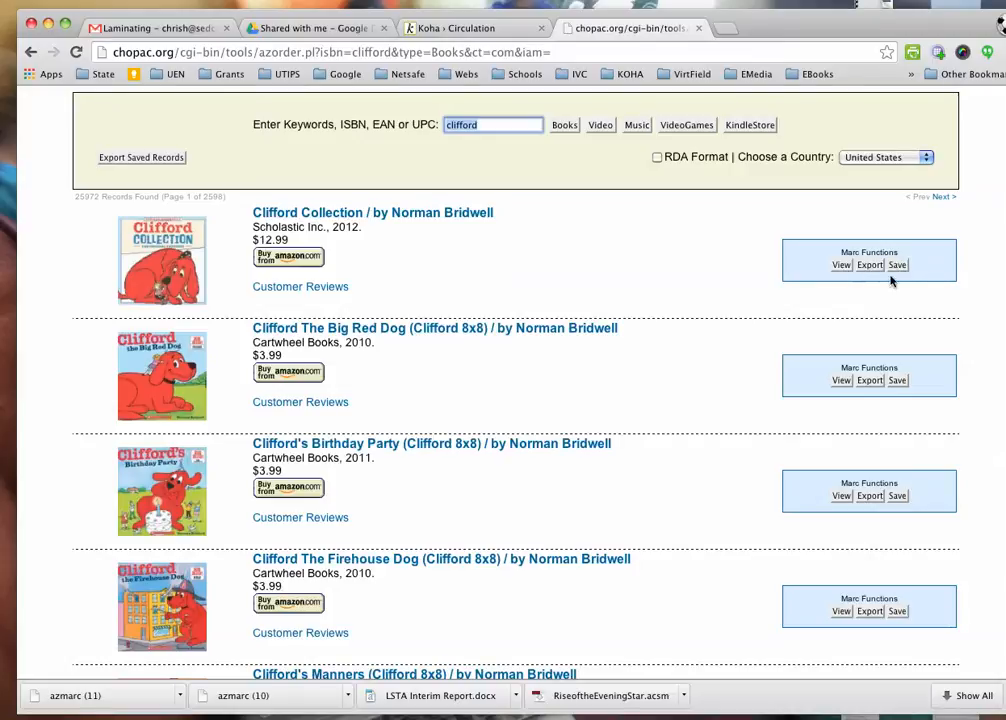
{"action": "left_click", "coordinate": [896, 264]}
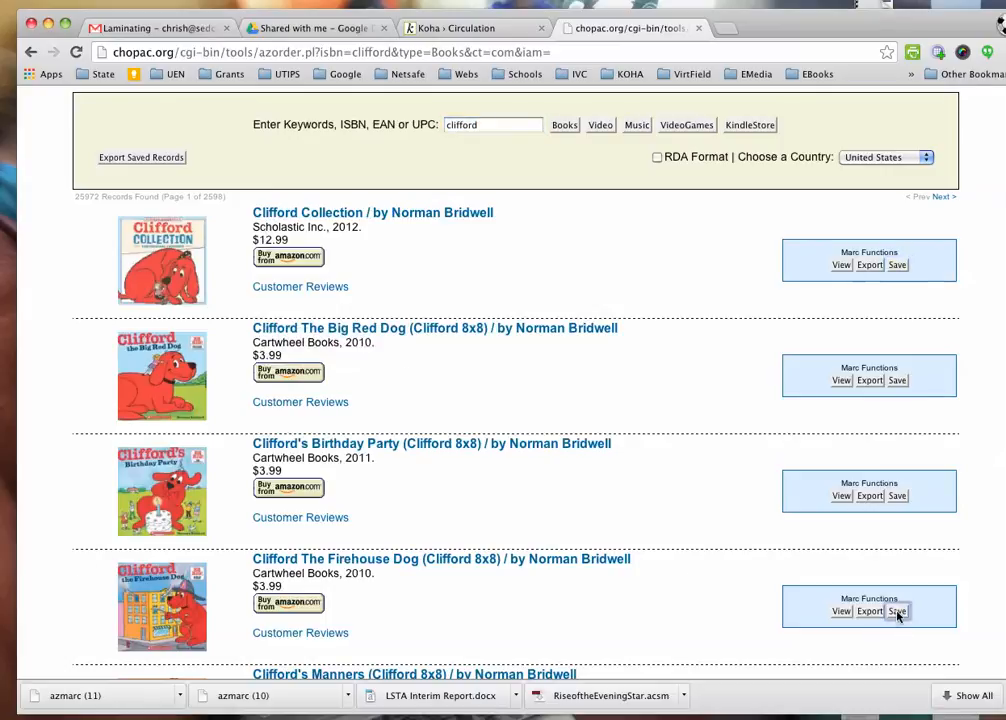
{"action": "left_click", "coordinate": [896, 612]}
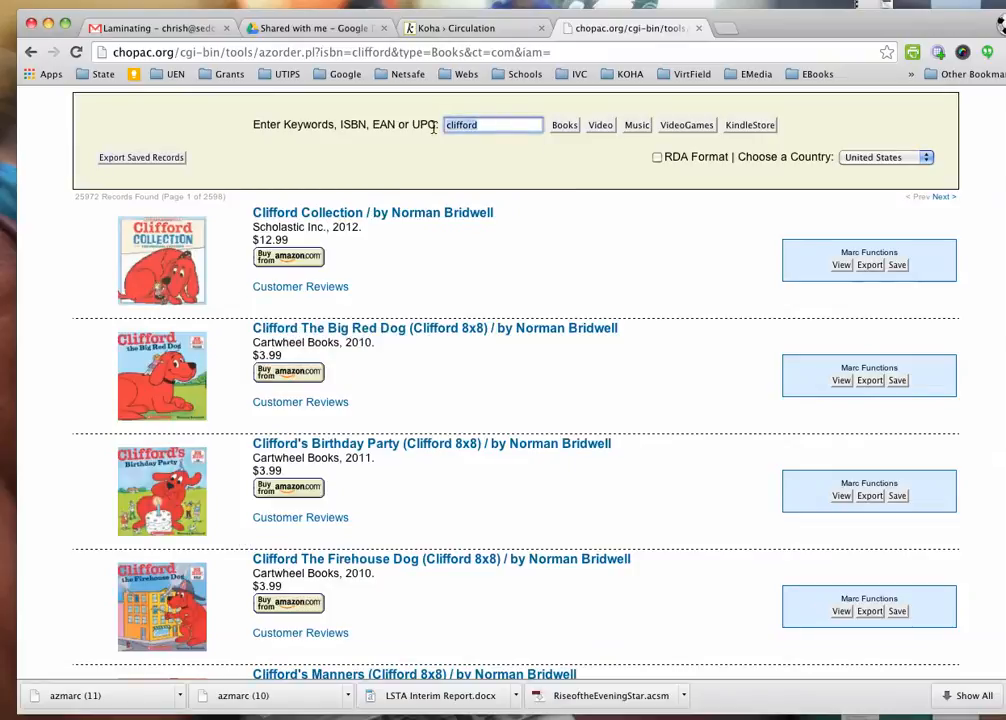
- Search books for trees and save the MARC record of one tree book
{"action": "type", "text": "trees"}
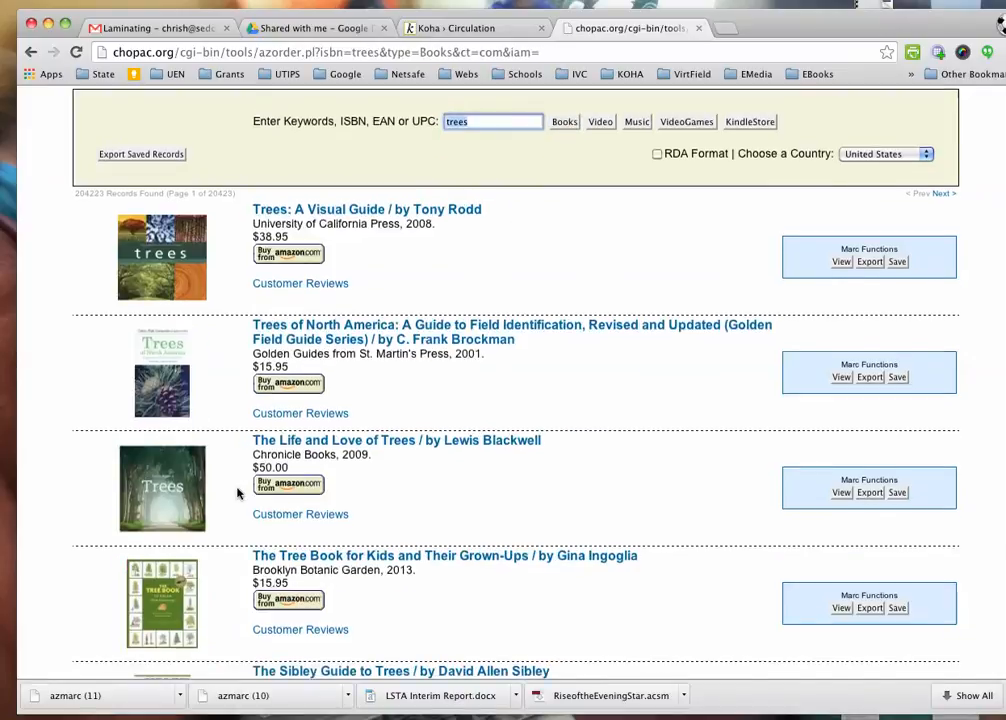
{"action": "scroll", "scroll_direction": "down", "scroll_amount": 3}
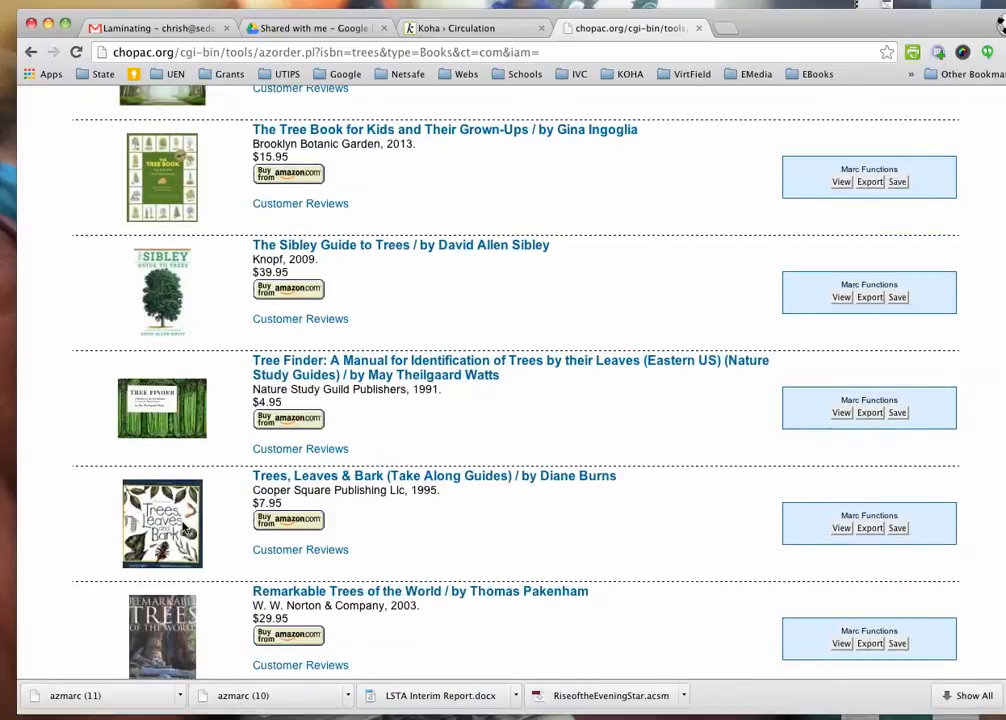
{"action": "left_click", "coordinate": [896, 528]}
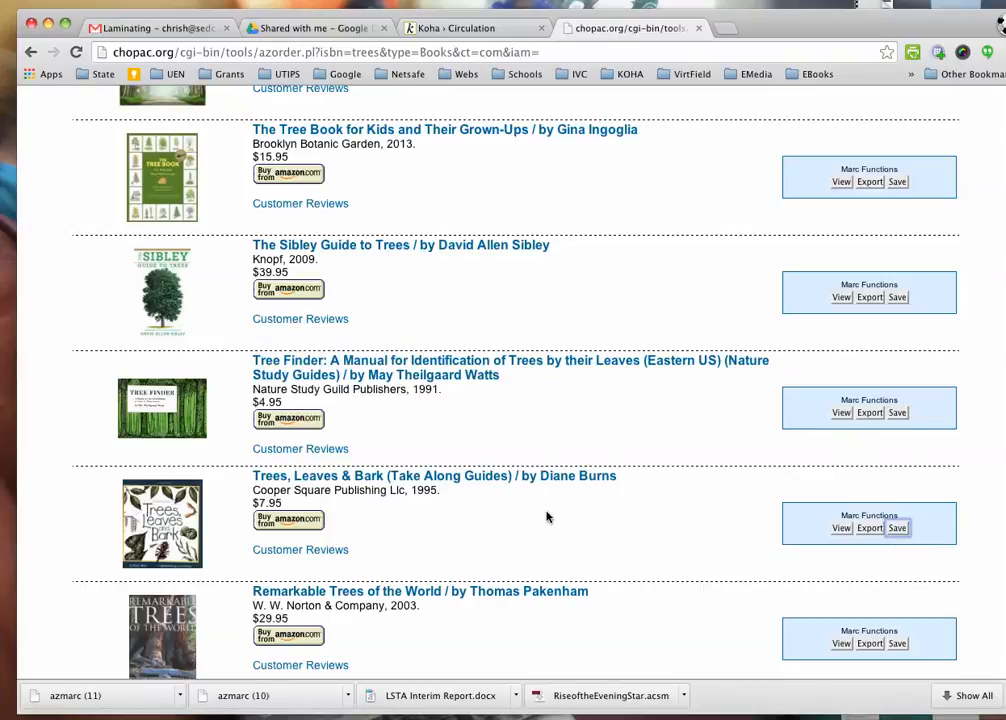
{"action": "scroll", "scroll_direction": "down", "scroll_amount": 3}
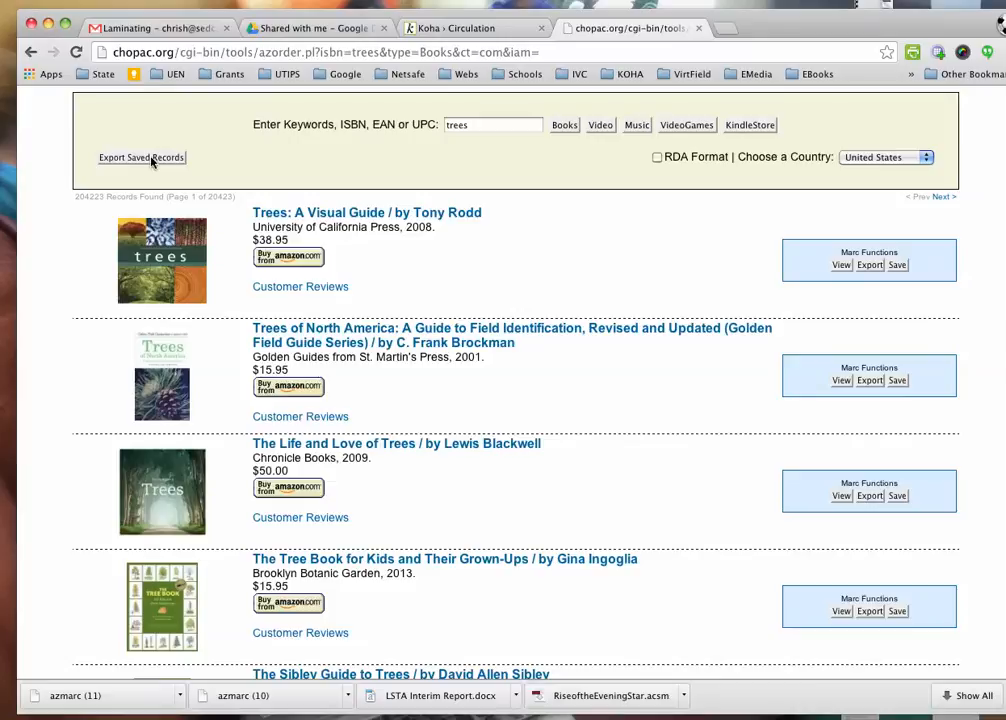
- Export all saved records, downloading the azmarc (12) file
{"action": "left_click", "coordinate": [140, 156]}
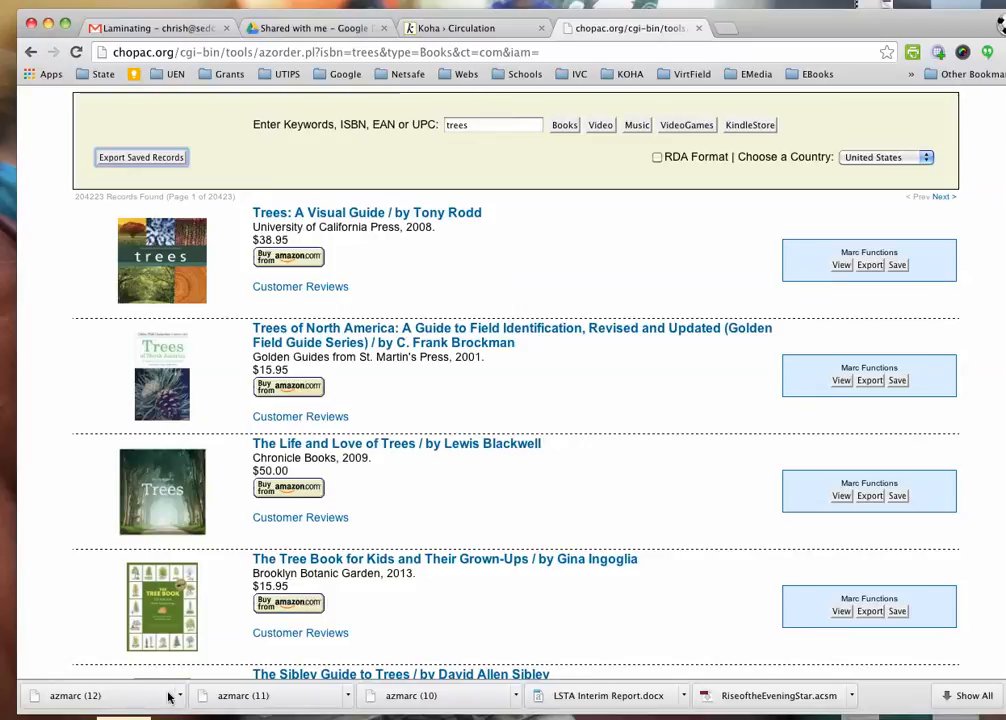
{"action": "mouse_move", "coordinate": [208, 696]}
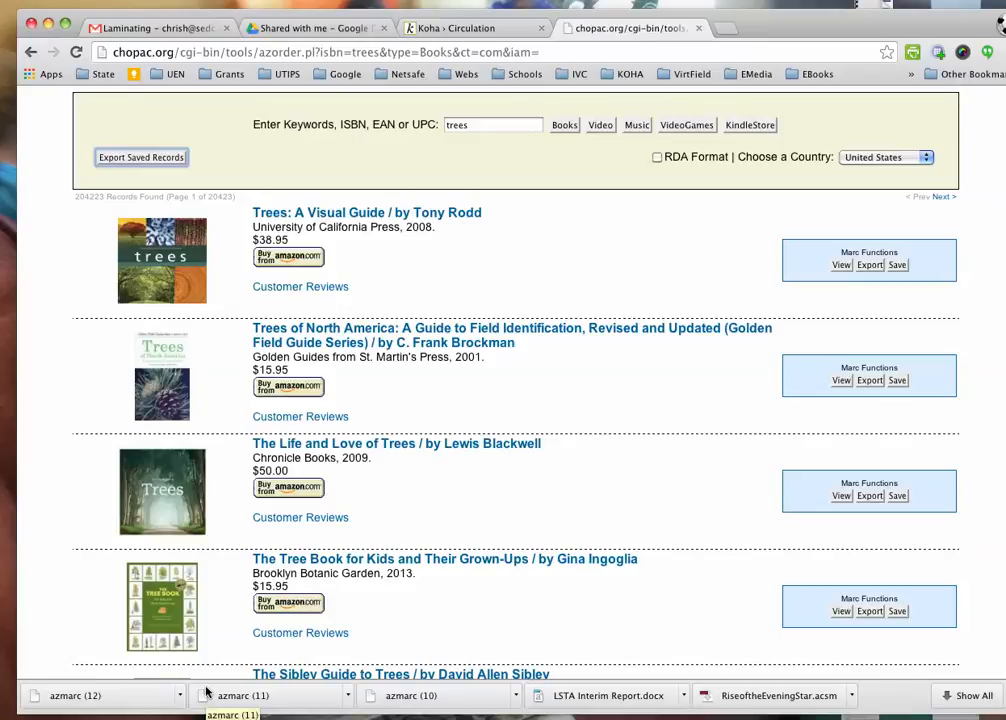
{"action": "mouse_move", "coordinate": [210, 690]}
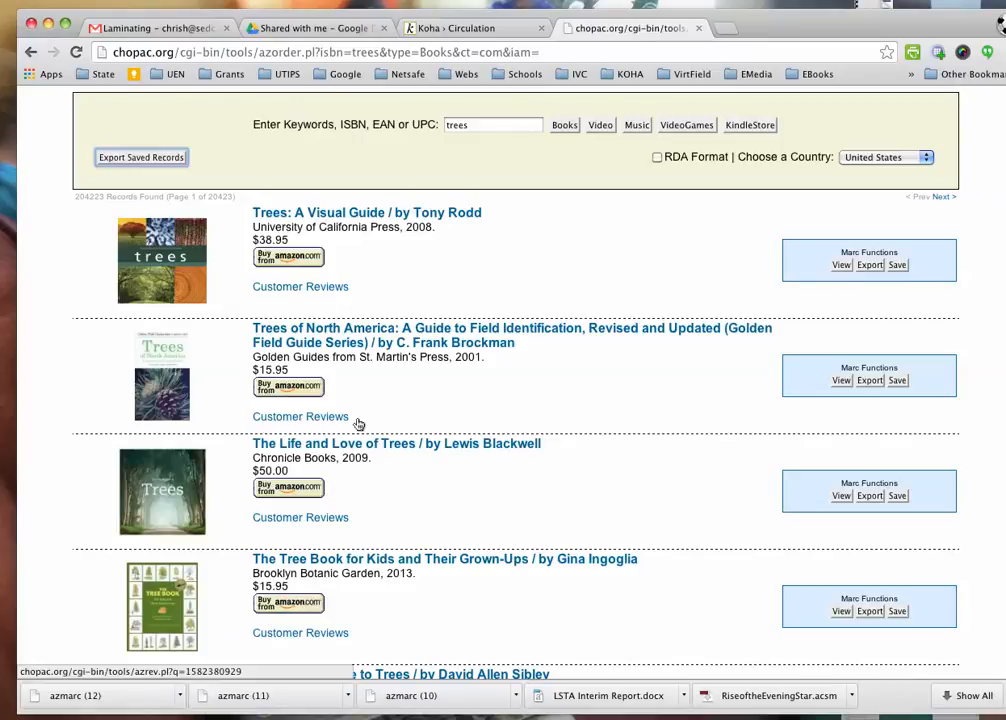
- Switch to Koha and reach the Stage MARC Records For Import tool via More > Tools
{"action": "left_click", "coordinate": [470, 28]}
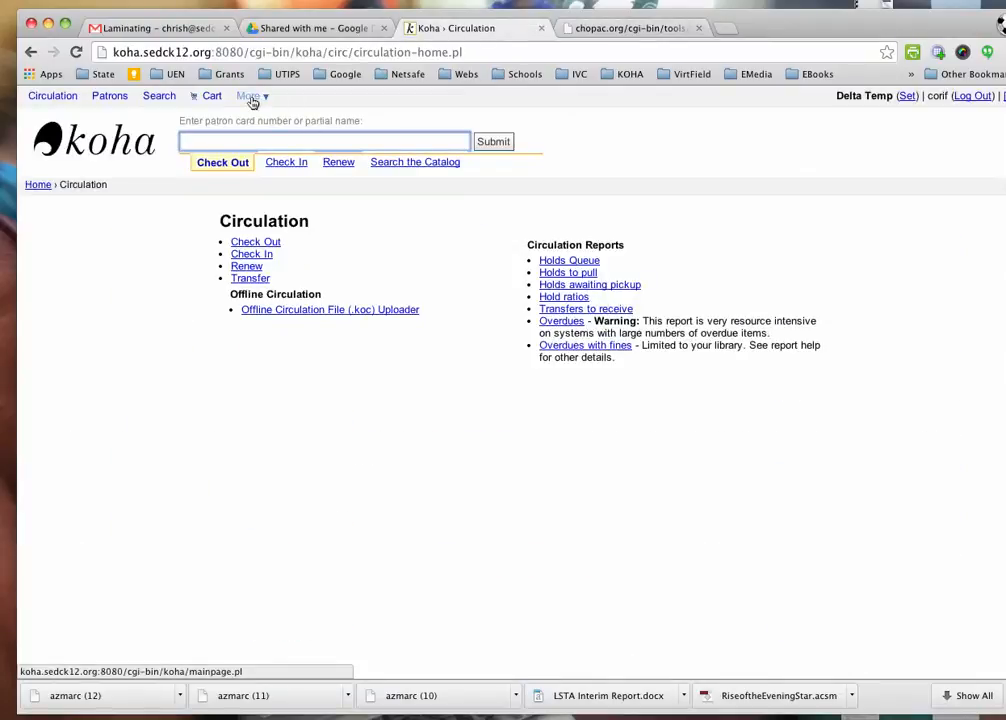
{"action": "left_click", "coordinate": [248, 96]}
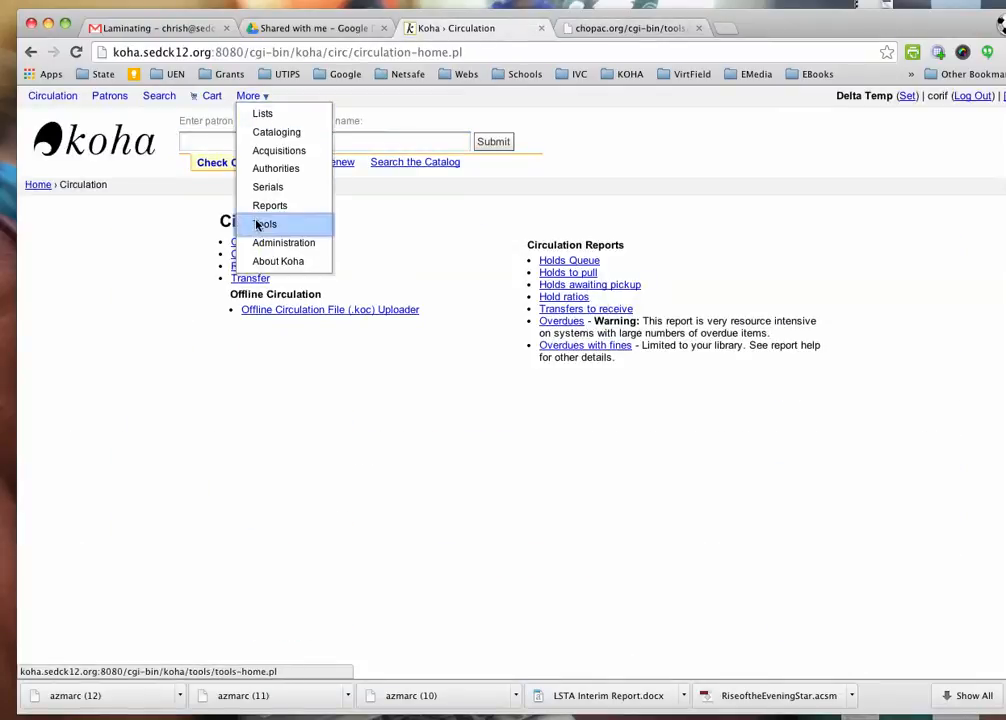
{"action": "left_click", "coordinate": [264, 224]}
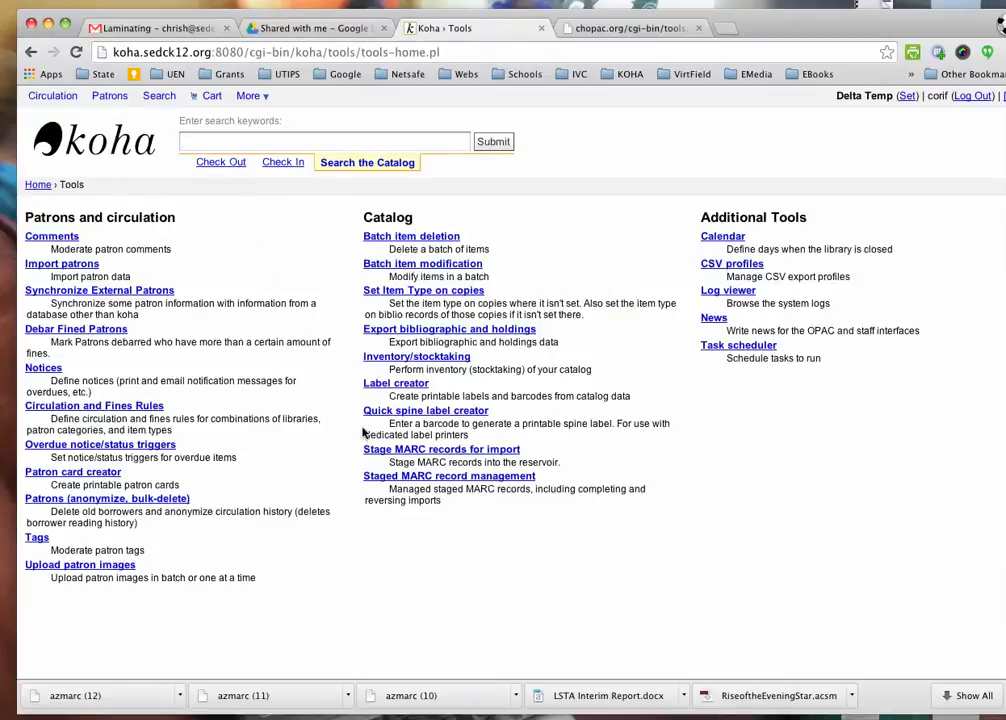
{"action": "mouse_move", "coordinate": [440, 448]}
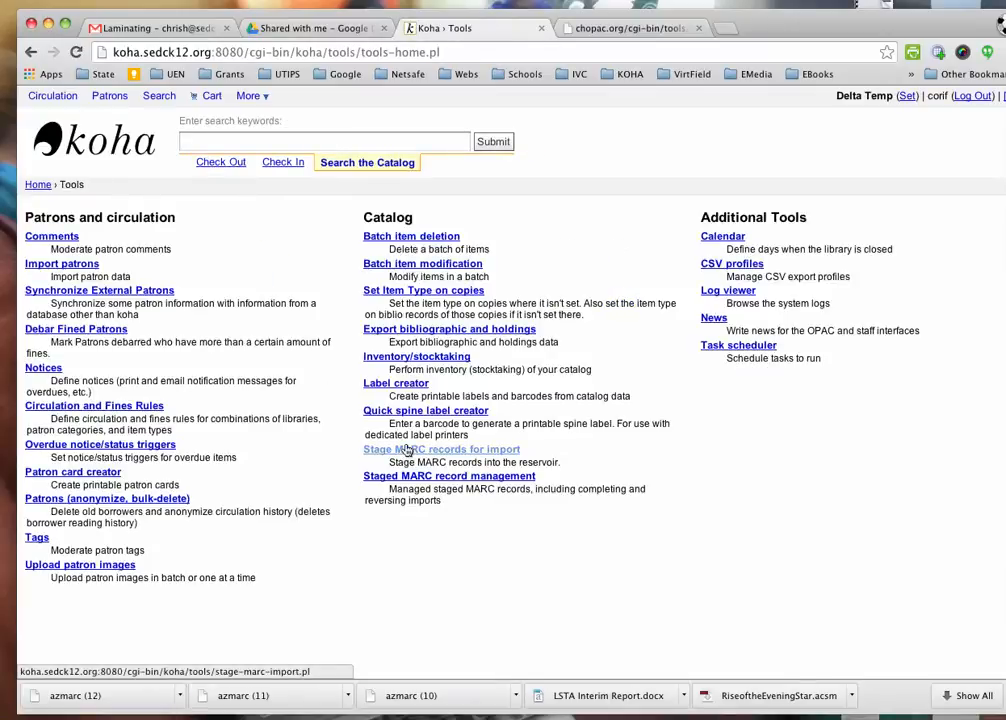
{"action": "left_click", "coordinate": [440, 448]}
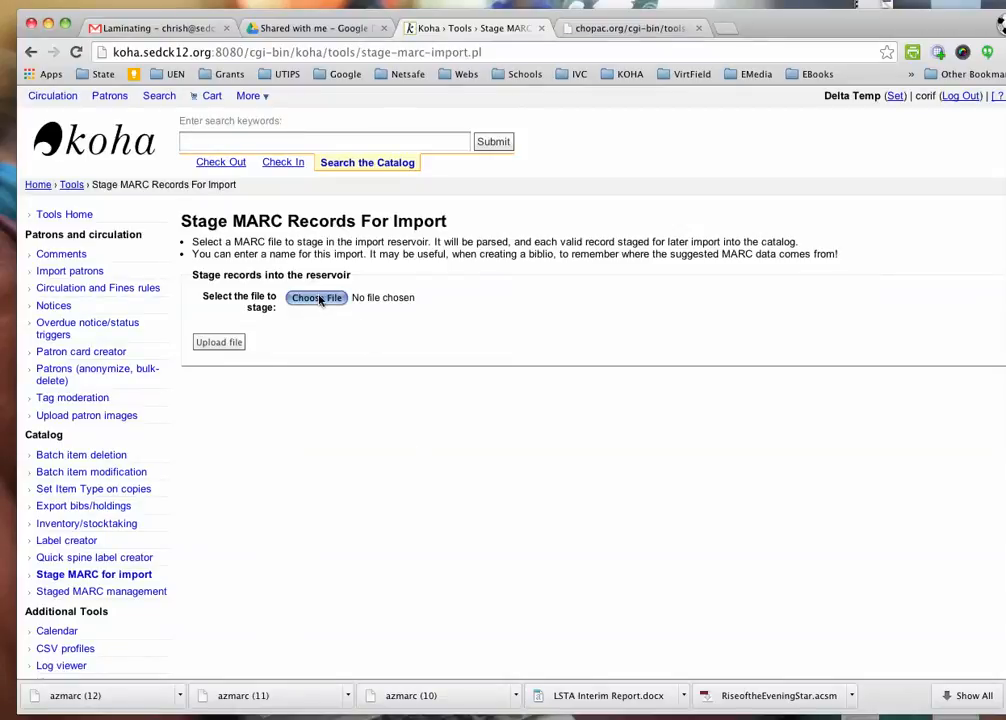
- Choose the downloaded azmarc (12) file as the file to stage
{"action": "left_click", "coordinate": [316, 296]}
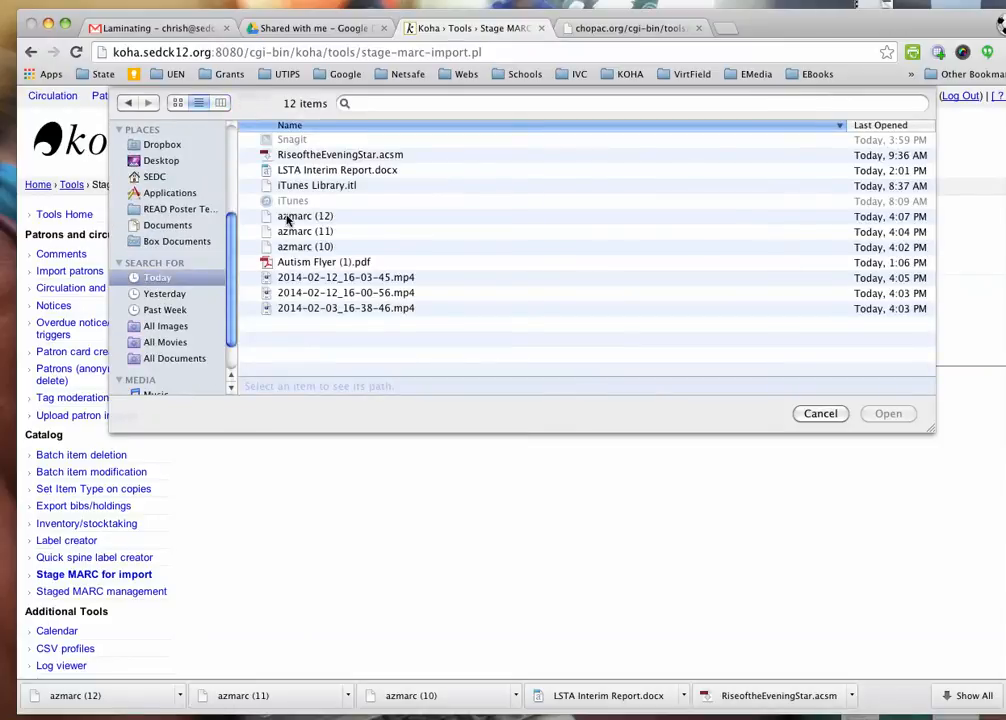
{"action": "left_click", "coordinate": [304, 216]}
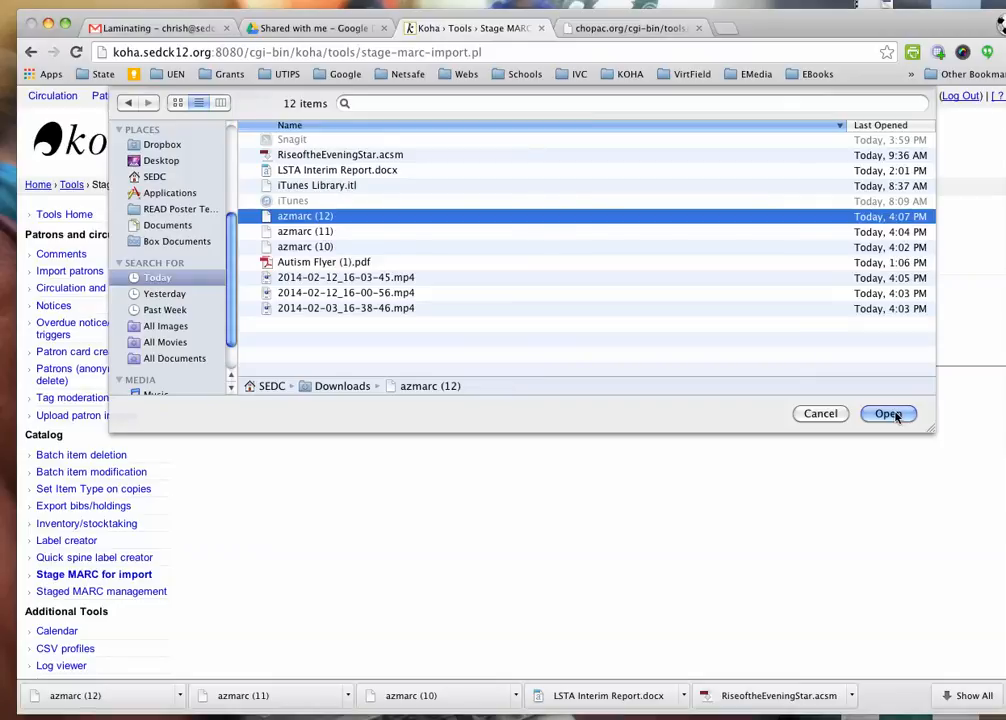
{"action": "left_click", "coordinate": [888, 414]}
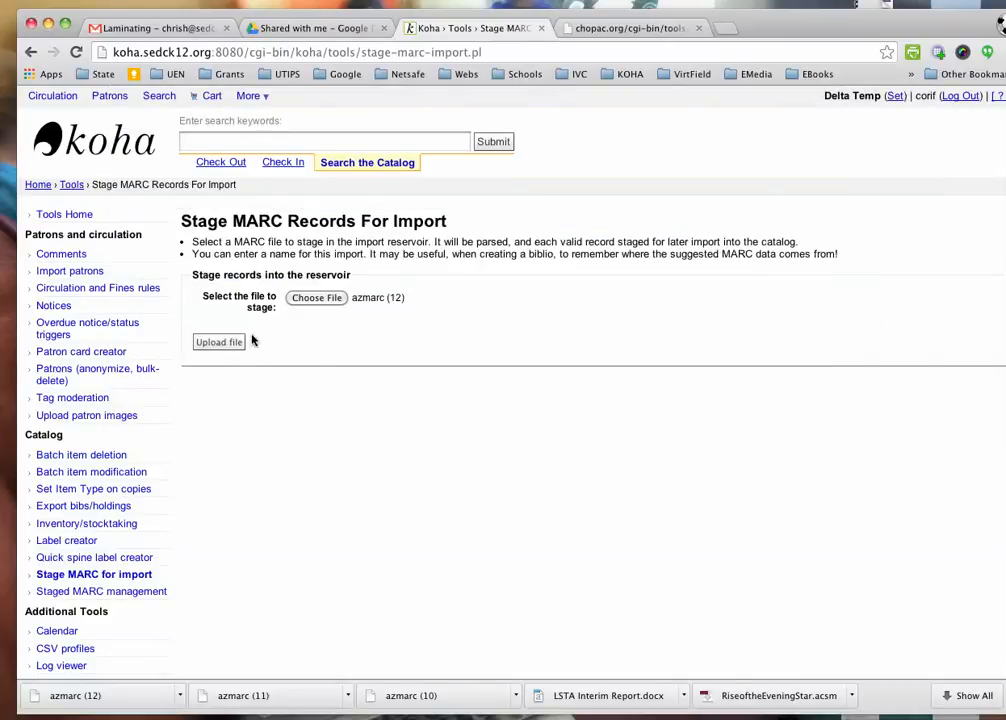
- Upload the MARC file and enter 'amazon 2/11' as the comment about it
{"action": "left_click", "coordinate": [220, 342]}
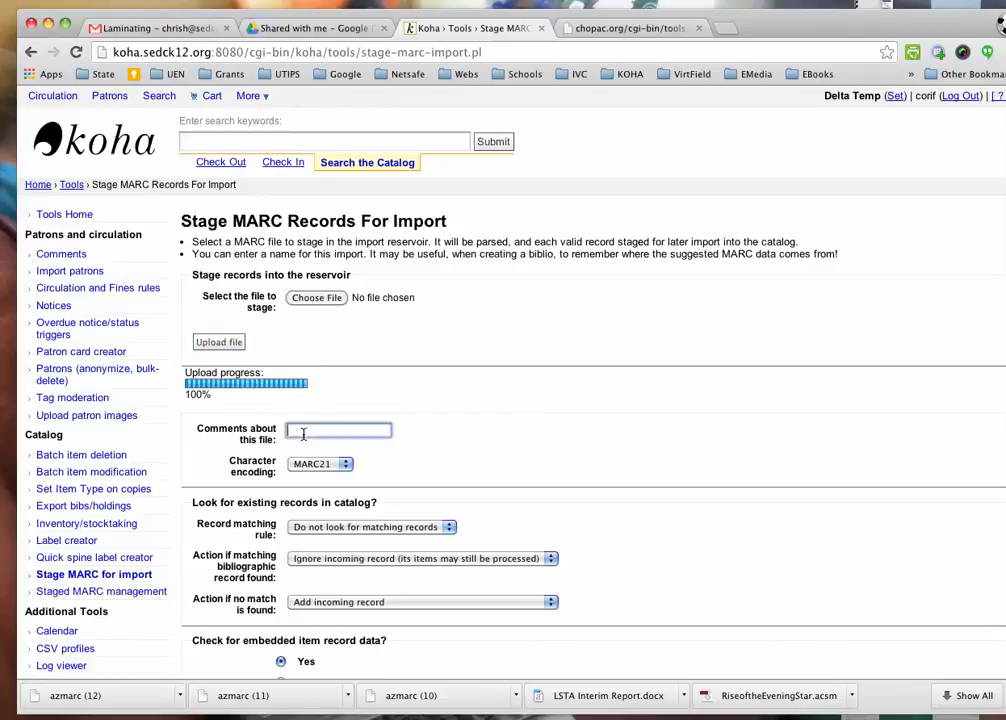
{"action": "type", "text": "a"}
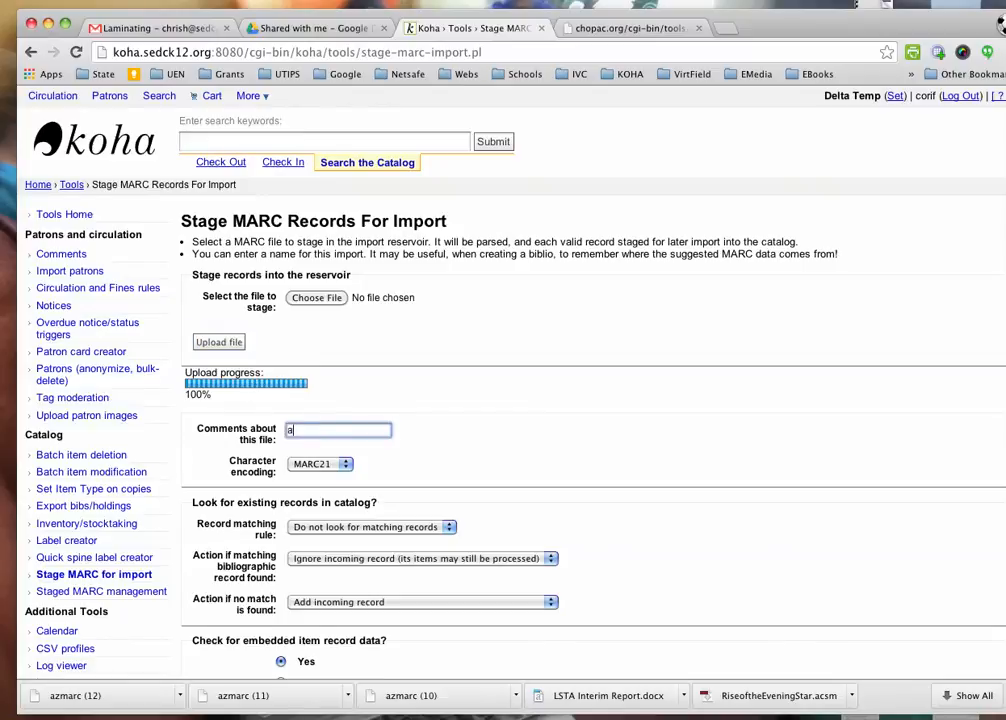
{"action": "type", "text": "mazon"}
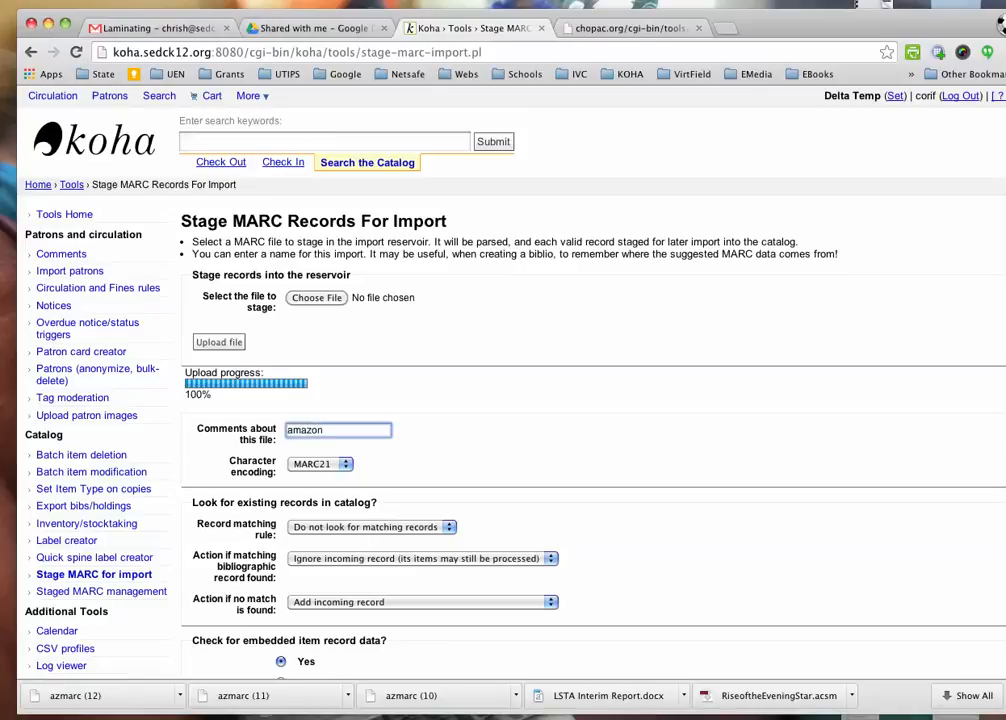
{"action": "type", "text": "2/11"}
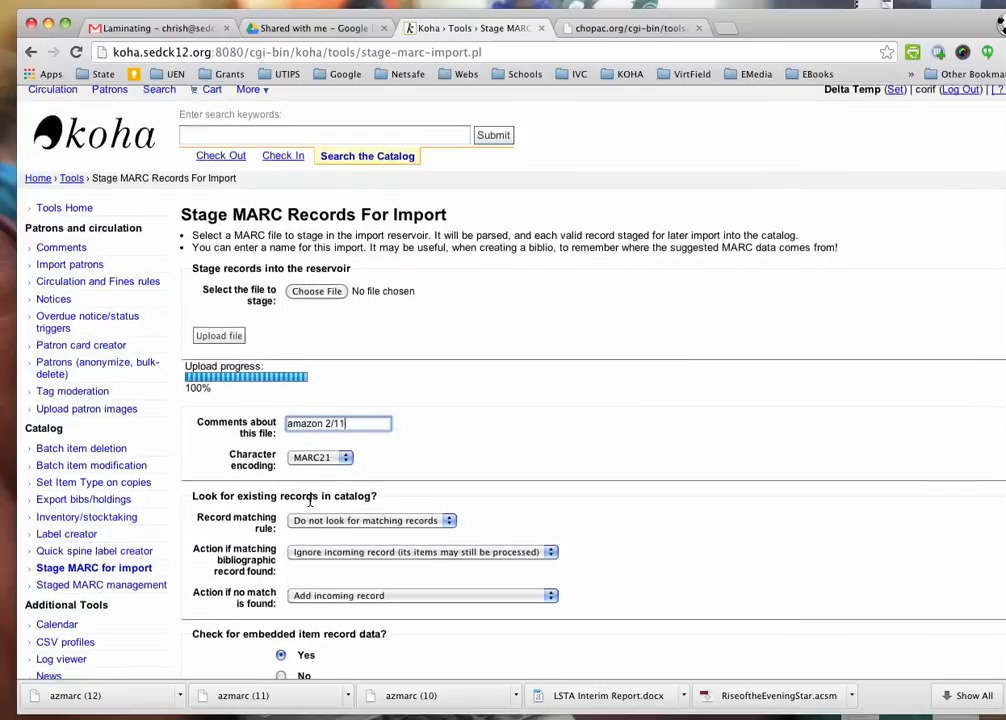
{"action": "scroll", "scroll_direction": "down", "scroll_amount": 3}
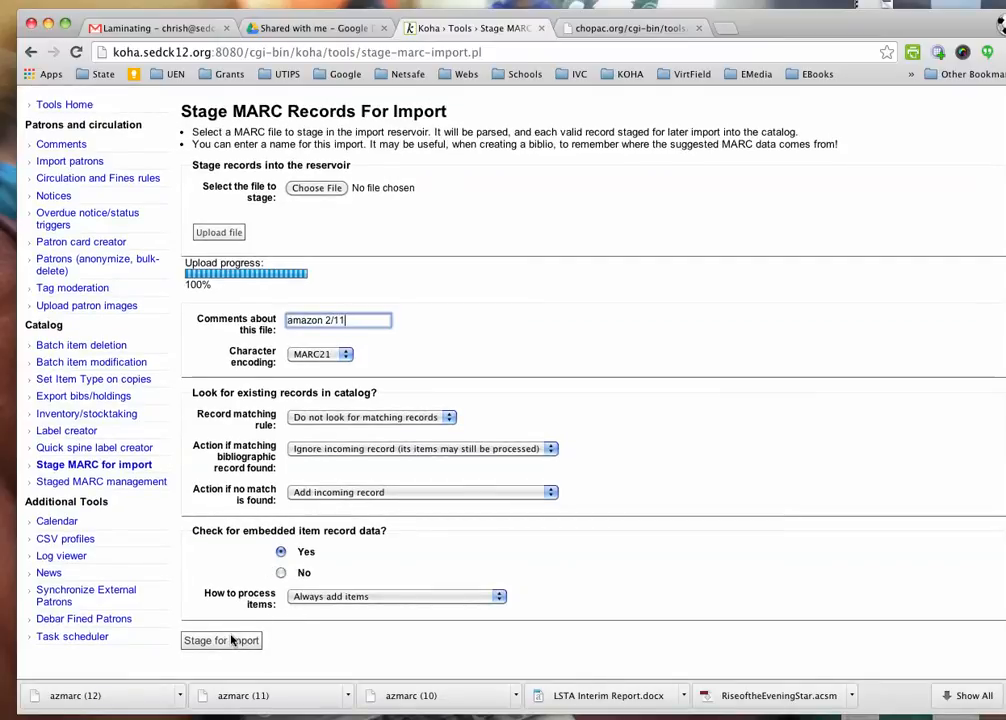
- Stage the uploaded file, placing its 4 records in the import reservoir
{"action": "left_click", "coordinate": [220, 640]}
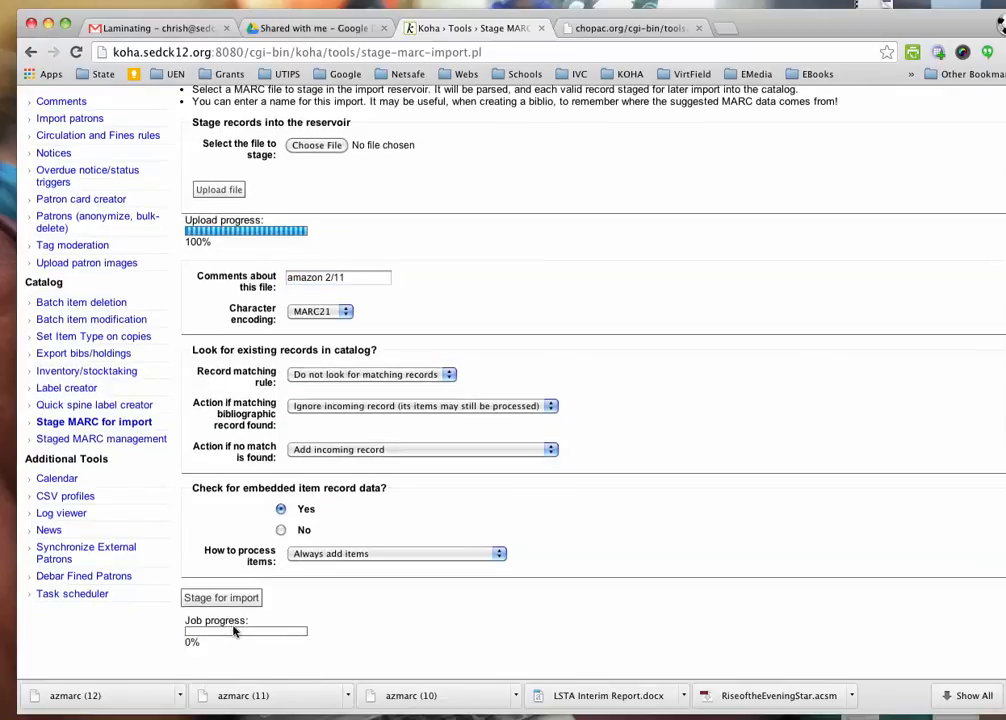
{"action": "left_click", "coordinate": [220, 596]}
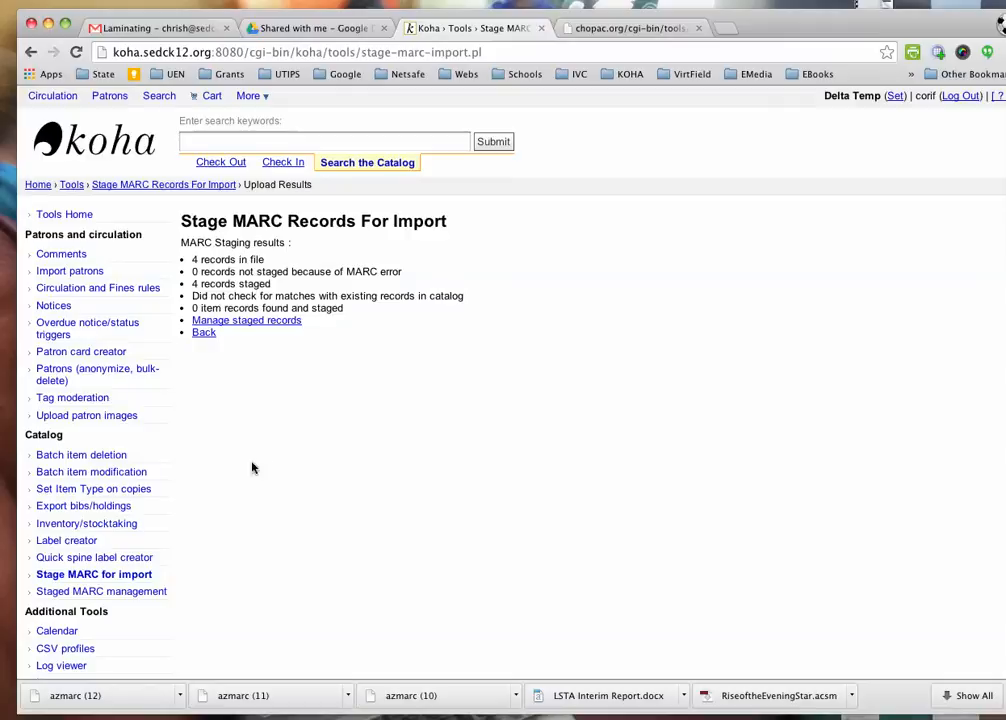
{"action": "mouse_move", "coordinate": [246, 320]}
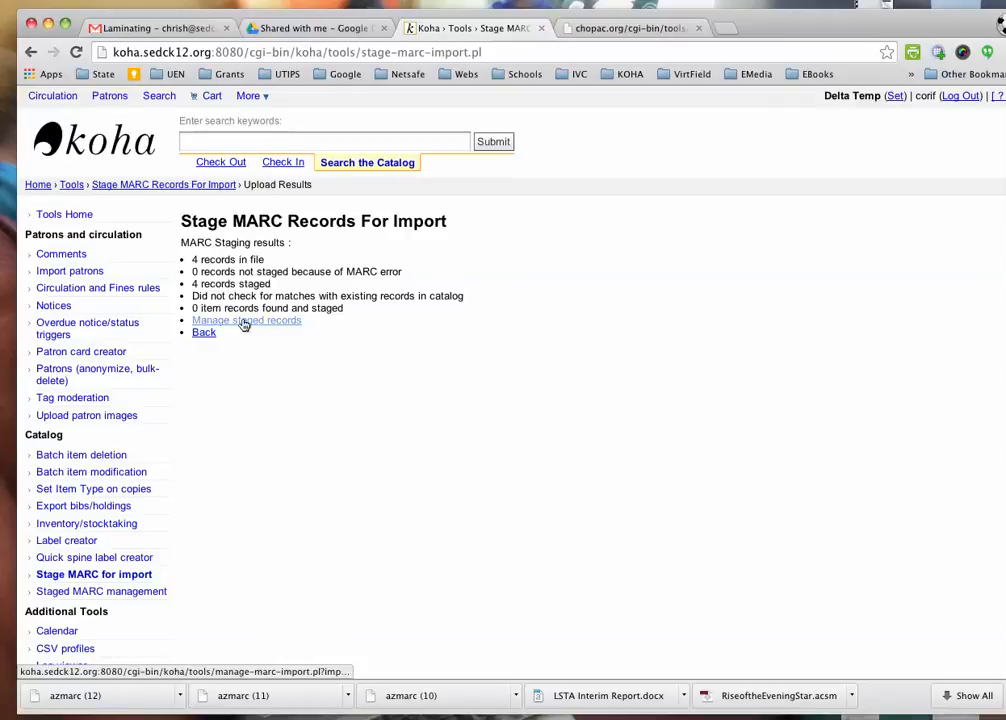
- Manage the staged batch with ISBN (020$a) matching and import its 4 records into the catalog
{"action": "left_click", "coordinate": [246, 320]}
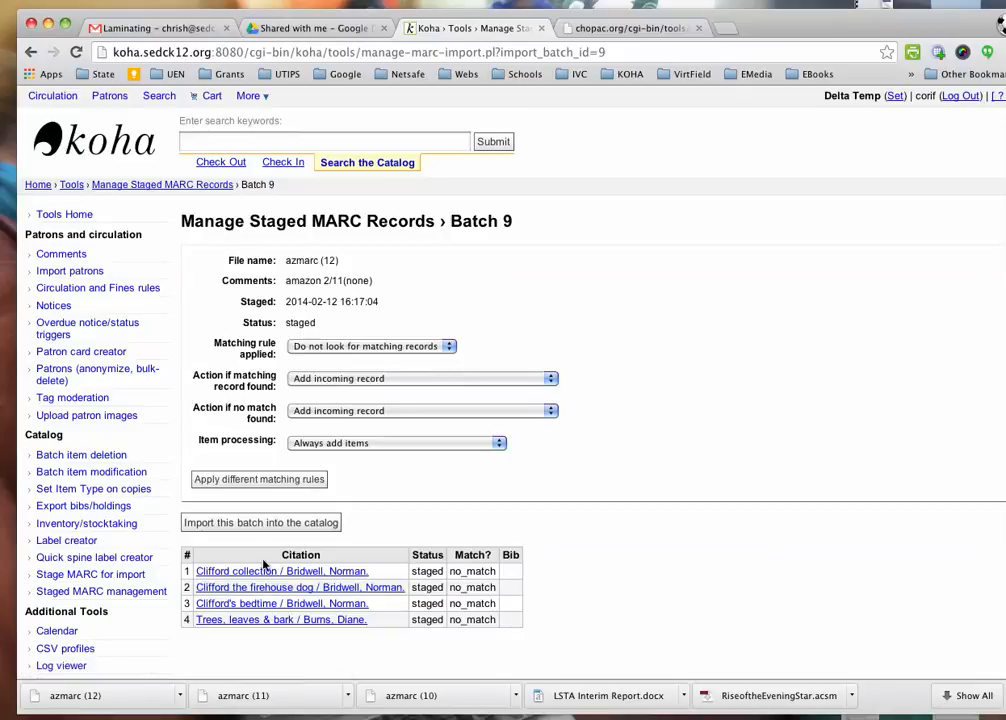
{"action": "left_click", "coordinate": [370, 346]}
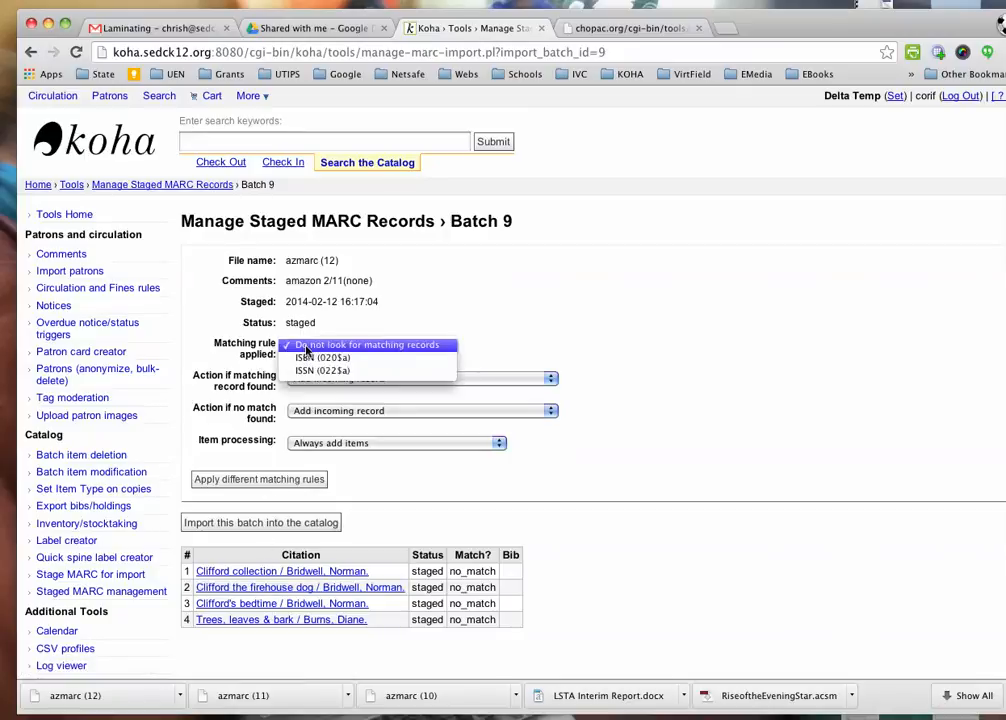
{"action": "left_click", "coordinate": [322, 356]}
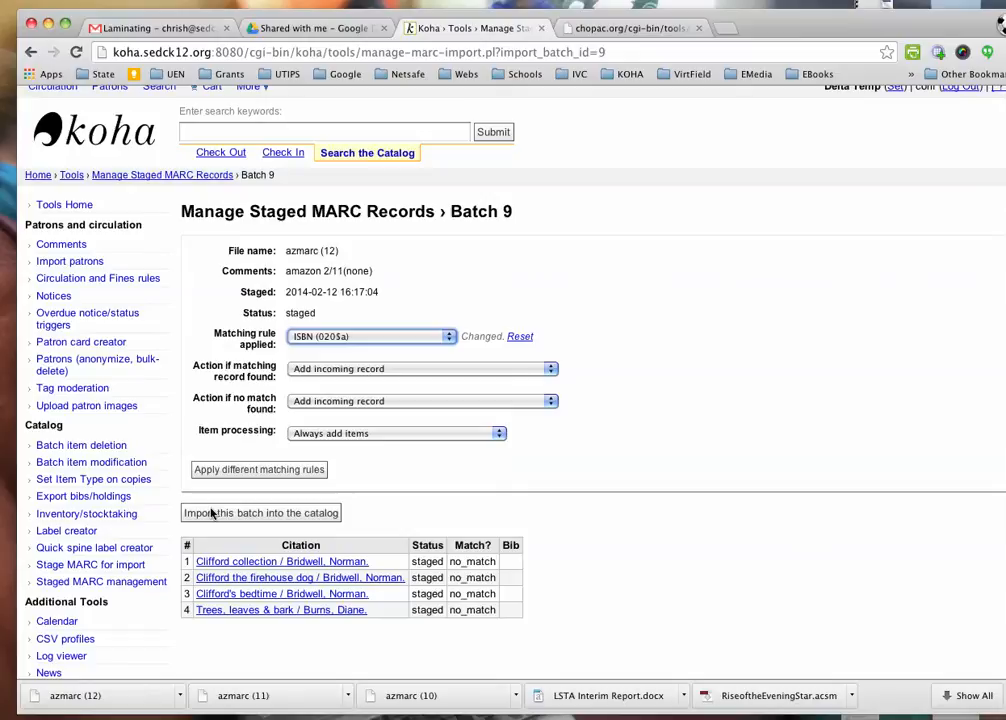
{"action": "left_click", "coordinate": [260, 512]}
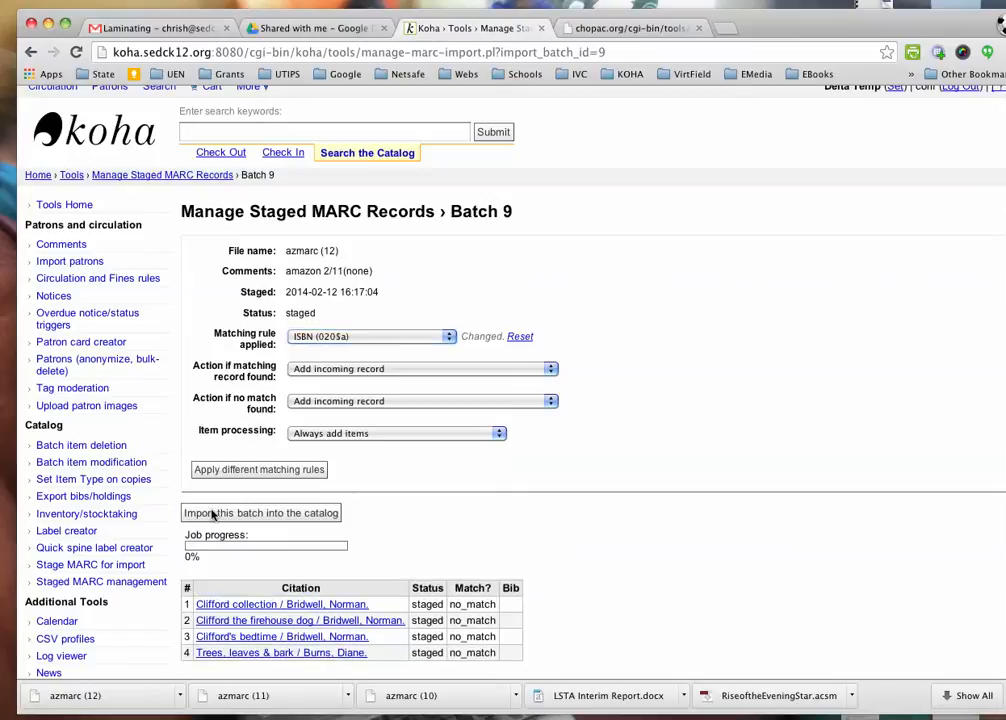
{"action": "left_click", "coordinate": [260, 512]}
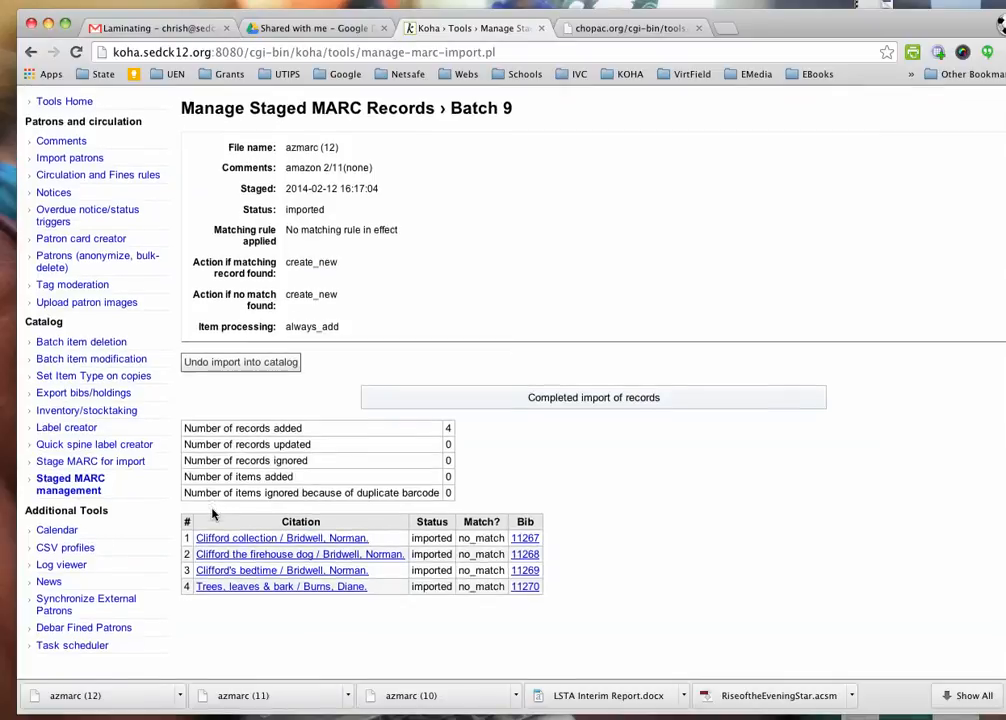
{"action": "mouse_move", "coordinate": [300, 552]}
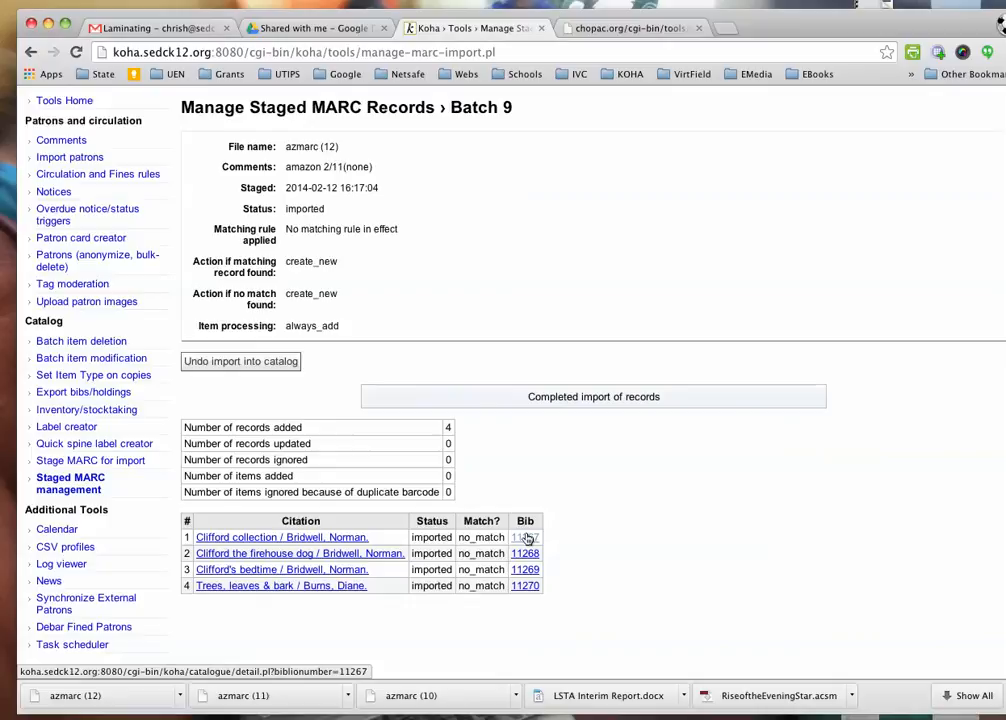
- Open bib record 11267 (Clifford collection) in the cataloging editor via Edit > Edit record
{"action": "left_click", "coordinate": [524, 536]}
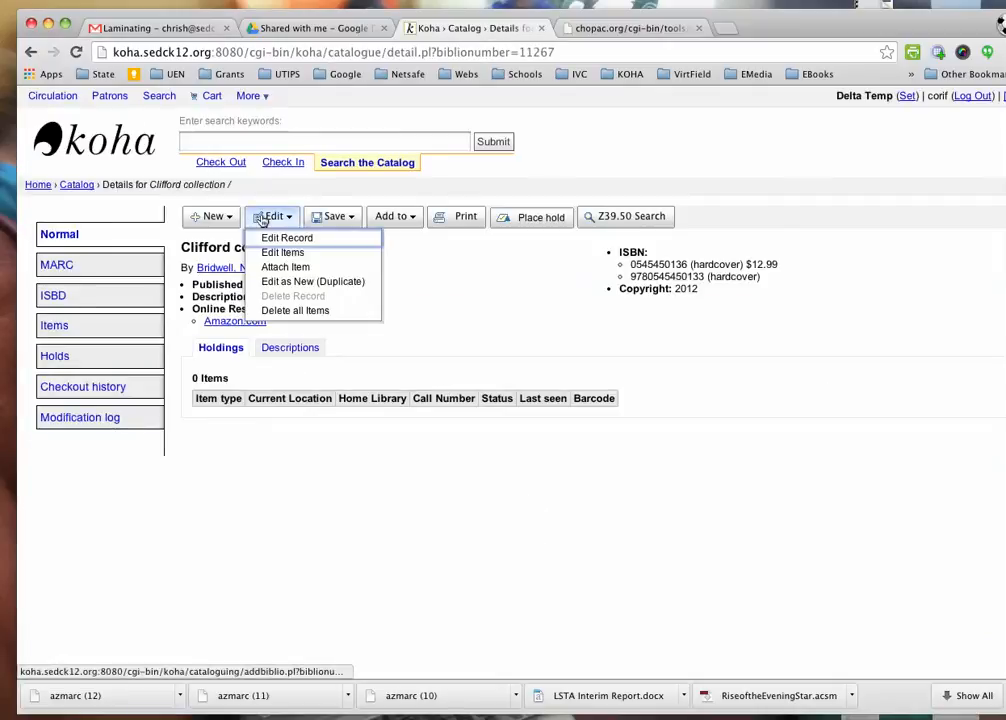
{"action": "left_click", "coordinate": [288, 238]}
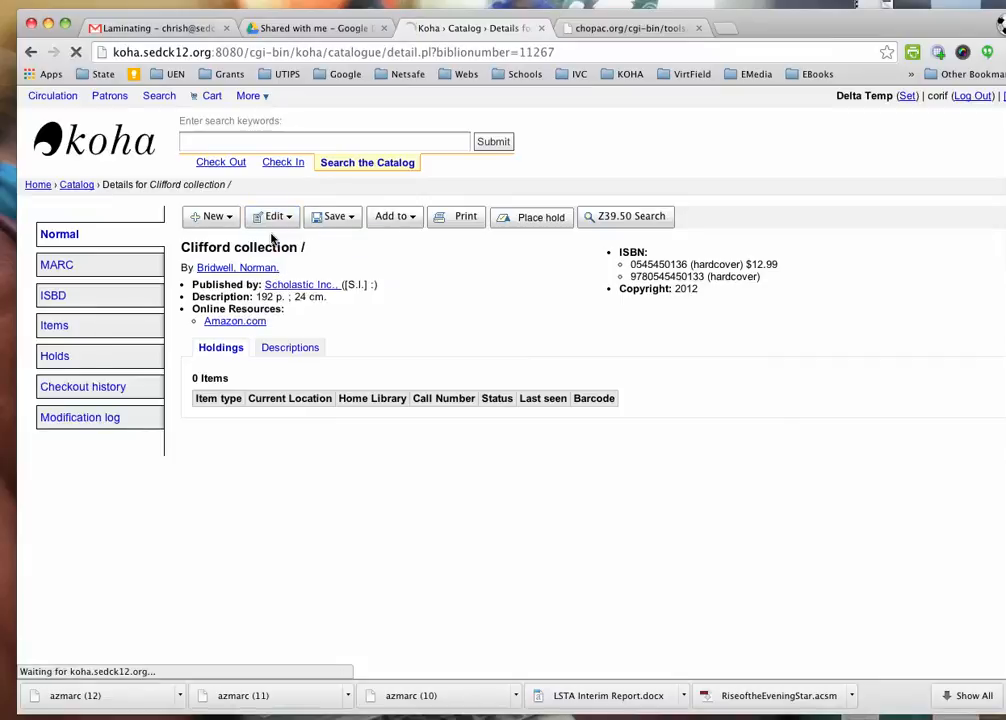
{"action": "left_click", "coordinate": [272, 216]}
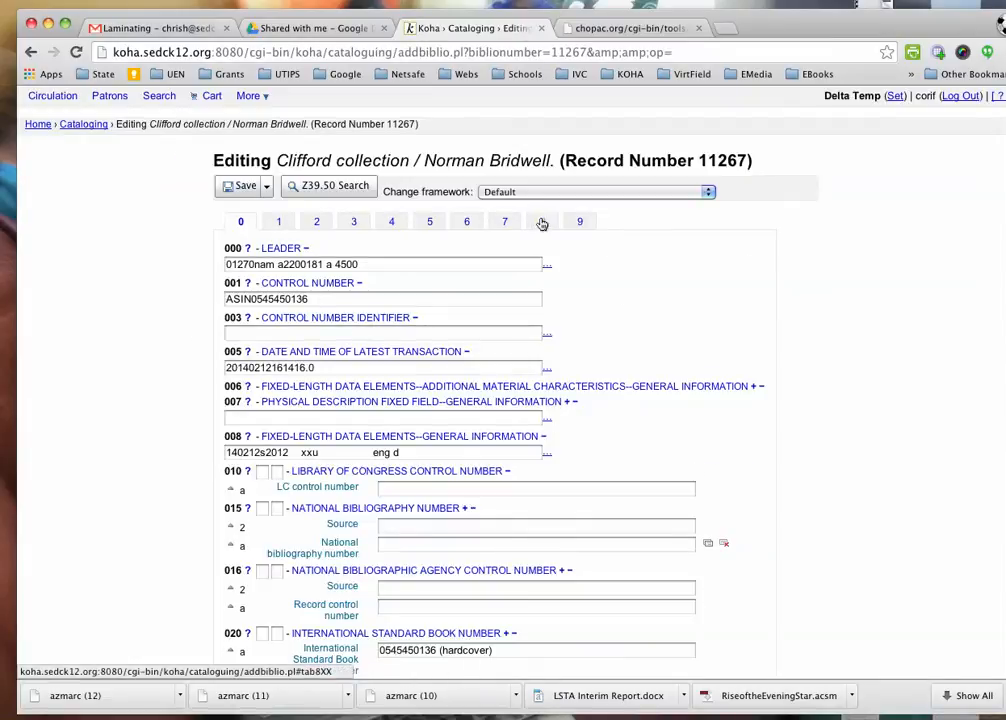
- Delete the Amazon URL from the 856$u Uniform Resource Identifier, keeping "Amazon.com" as materials specified
{"action": "left_click", "coordinate": [544, 220]}
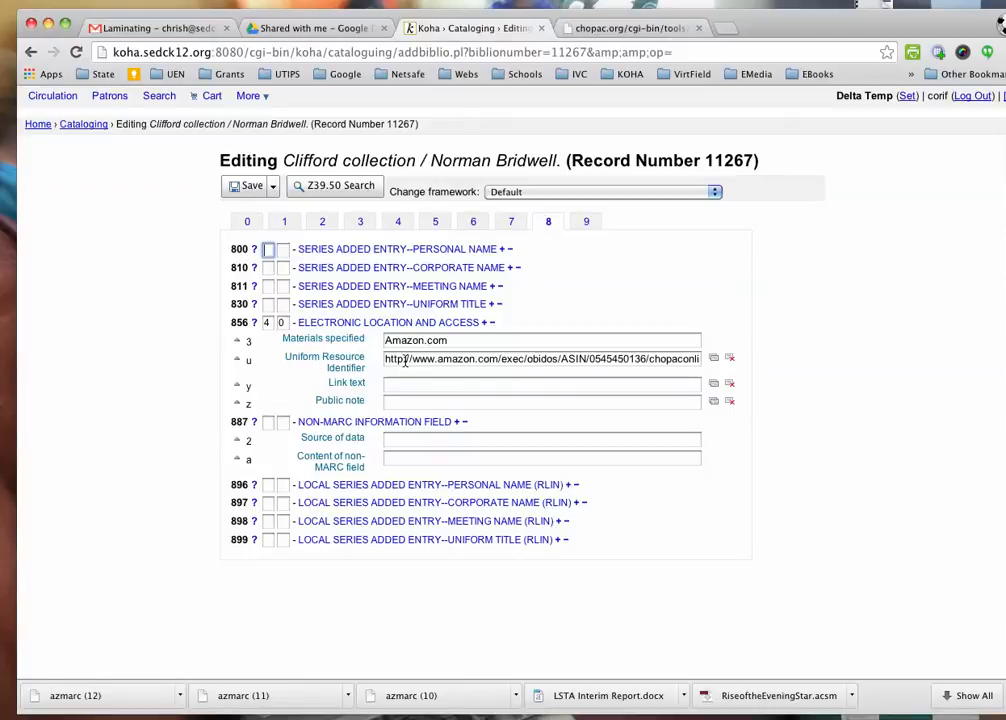
{"action": "triple_click", "coordinate": [540, 358]}
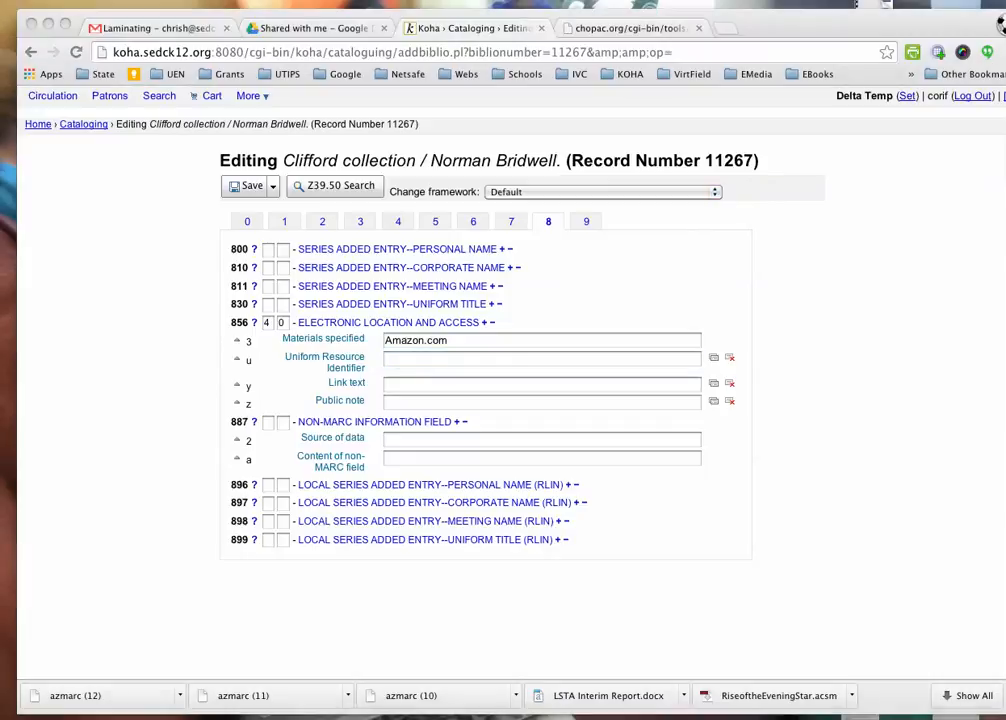
{"action": "mouse_move", "coordinate": [590, 550]}
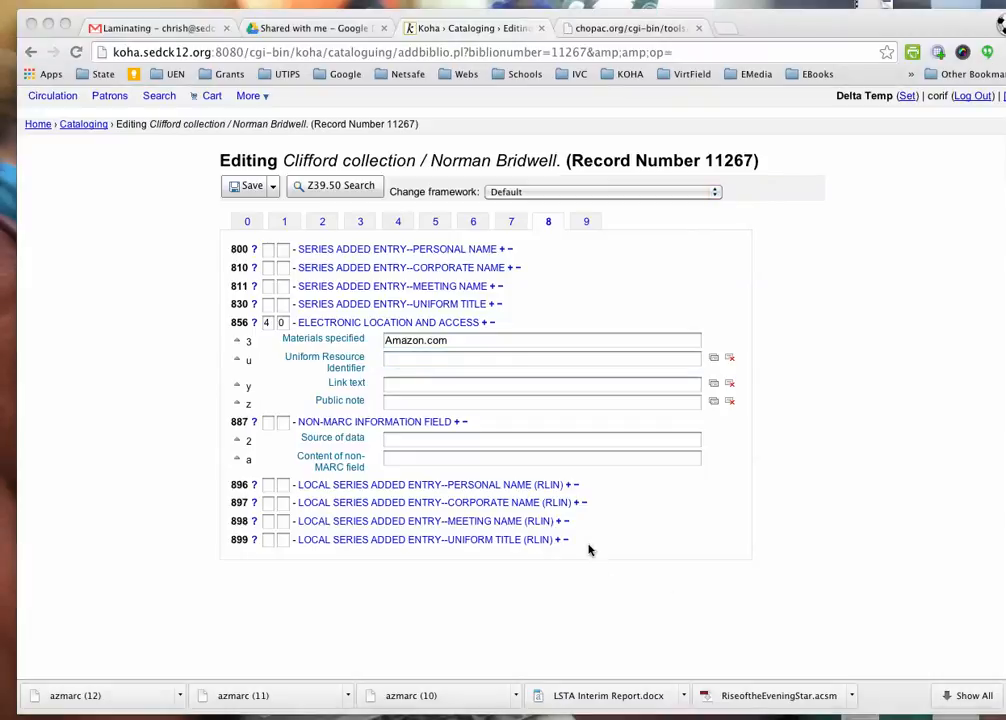
{"action": "left_click", "coordinate": [540, 358]}
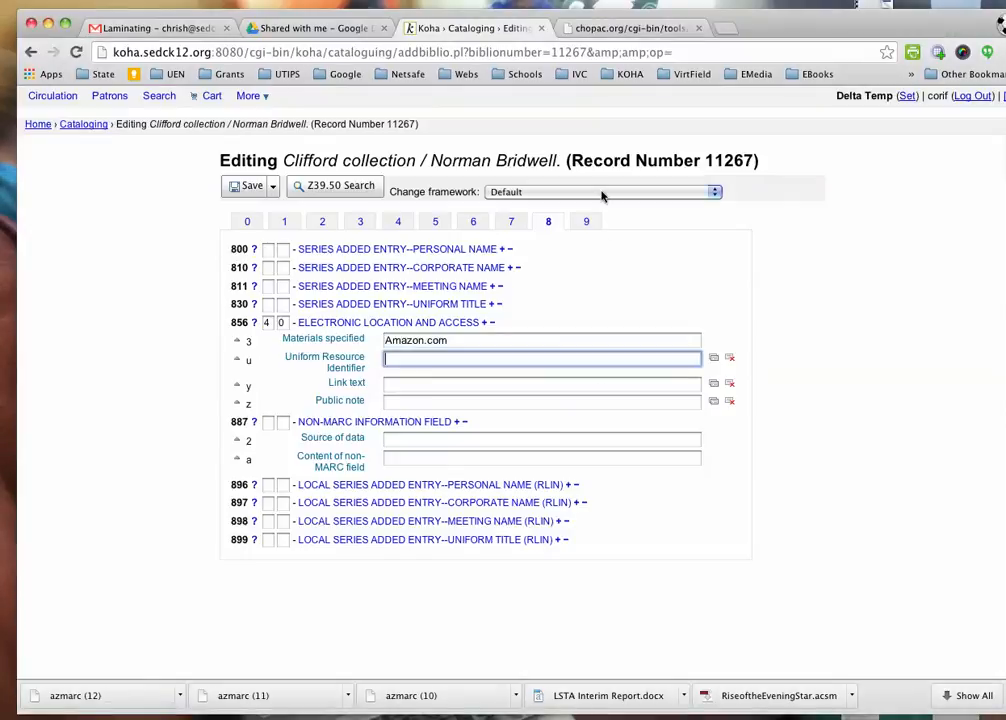
- Switch the record to the Books, Booklets, Workbooks framework and dismiss the missing item type warning on save
{"action": "left_click", "coordinate": [600, 192]}
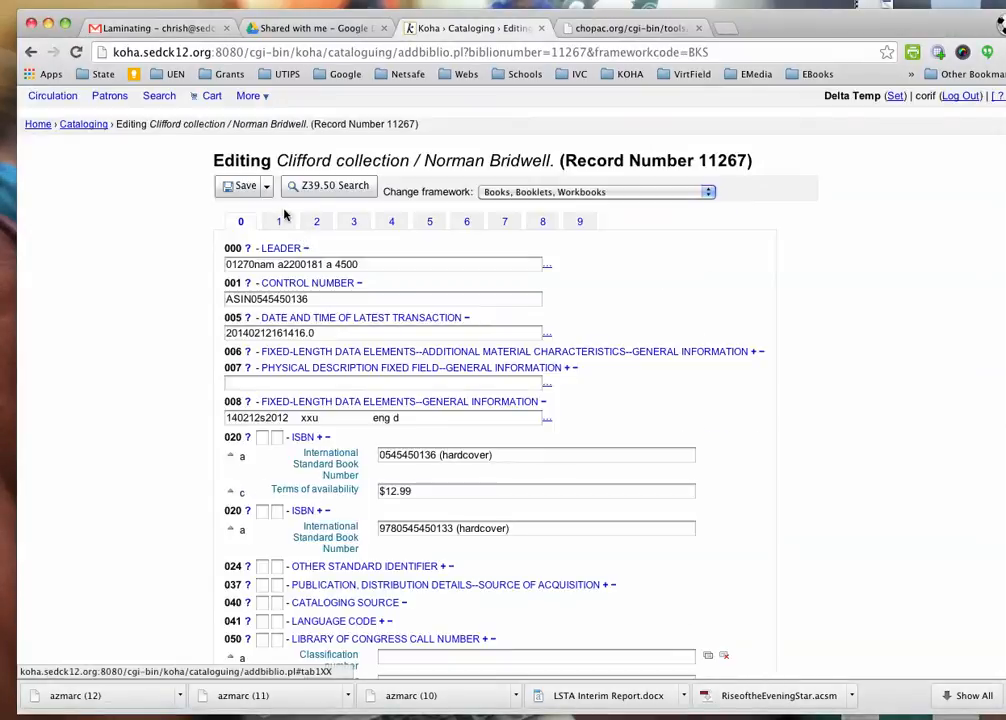
{"action": "left_click", "coordinate": [240, 186]}
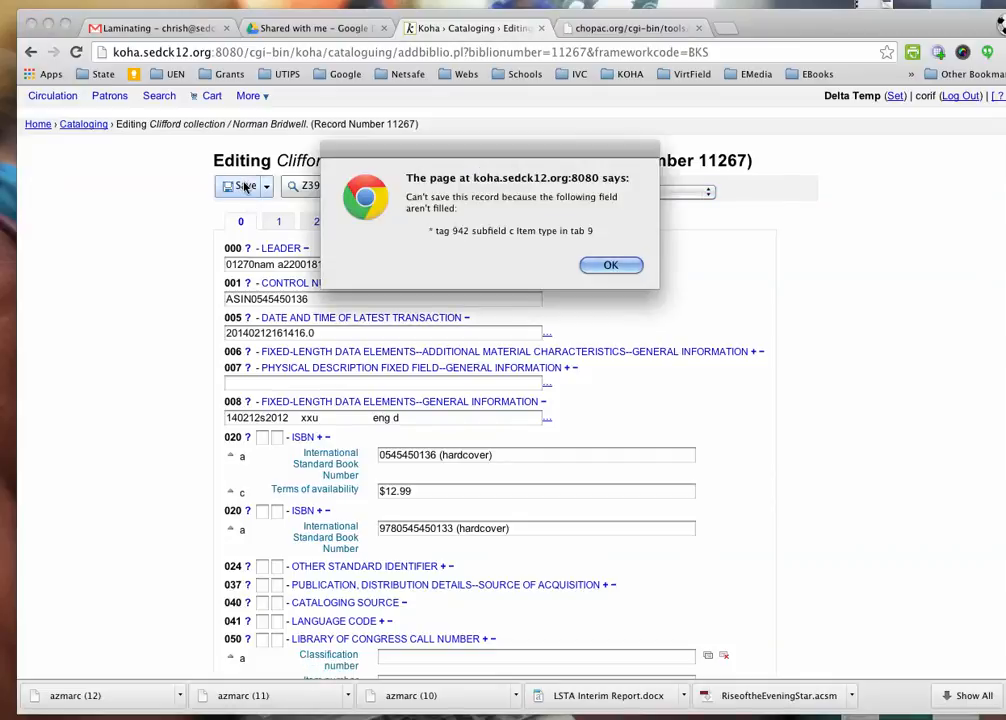
{"action": "left_click", "coordinate": [612, 264]}
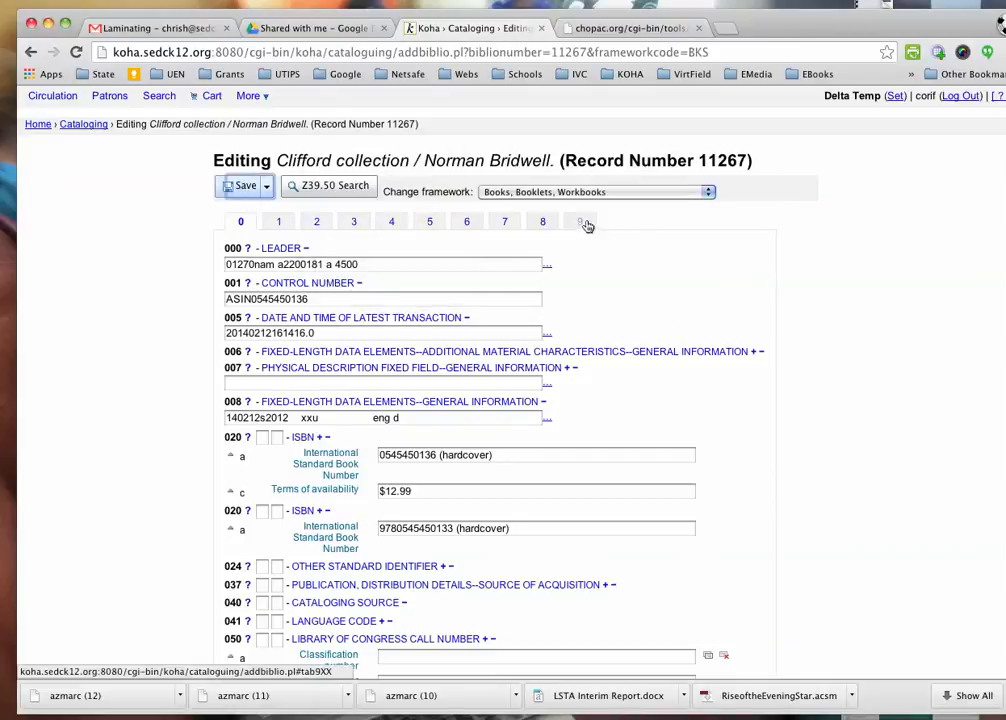
- Set 942$c item type to Easy Reader and save the record
{"action": "left_click", "coordinate": [586, 220]}
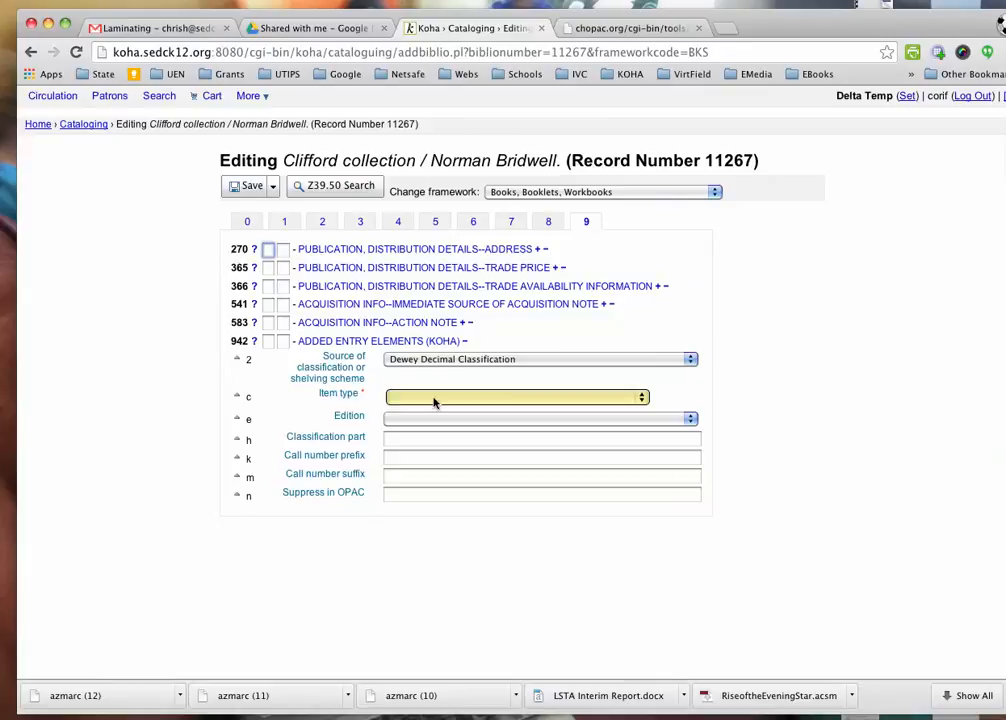
{"action": "left_click", "coordinate": [516, 396]}
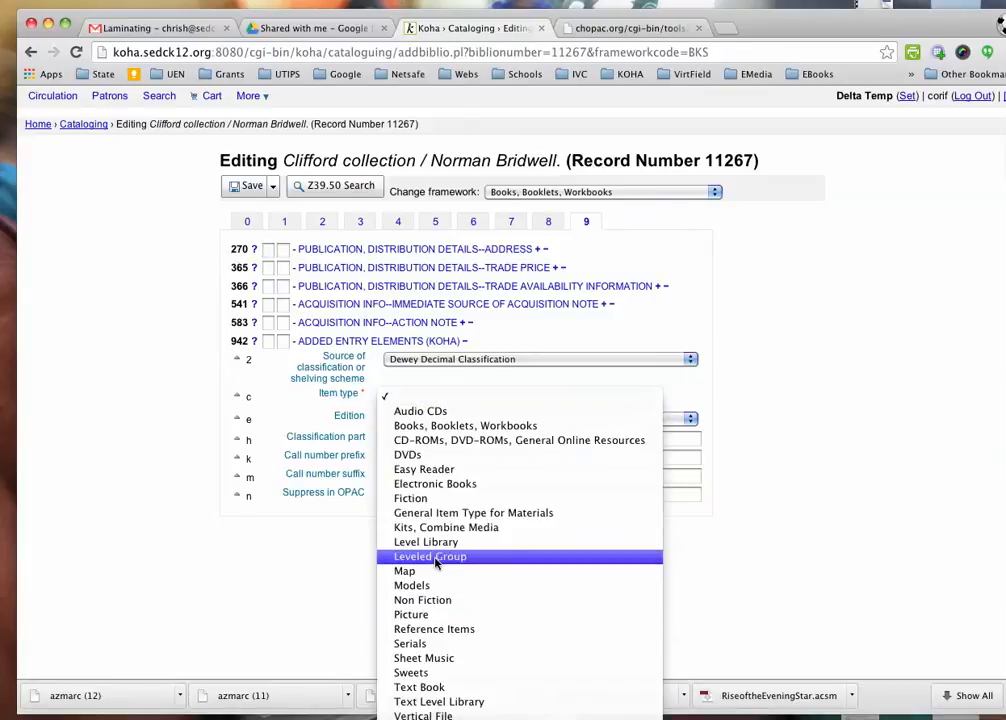
{"action": "mouse_move", "coordinate": [424, 468]}
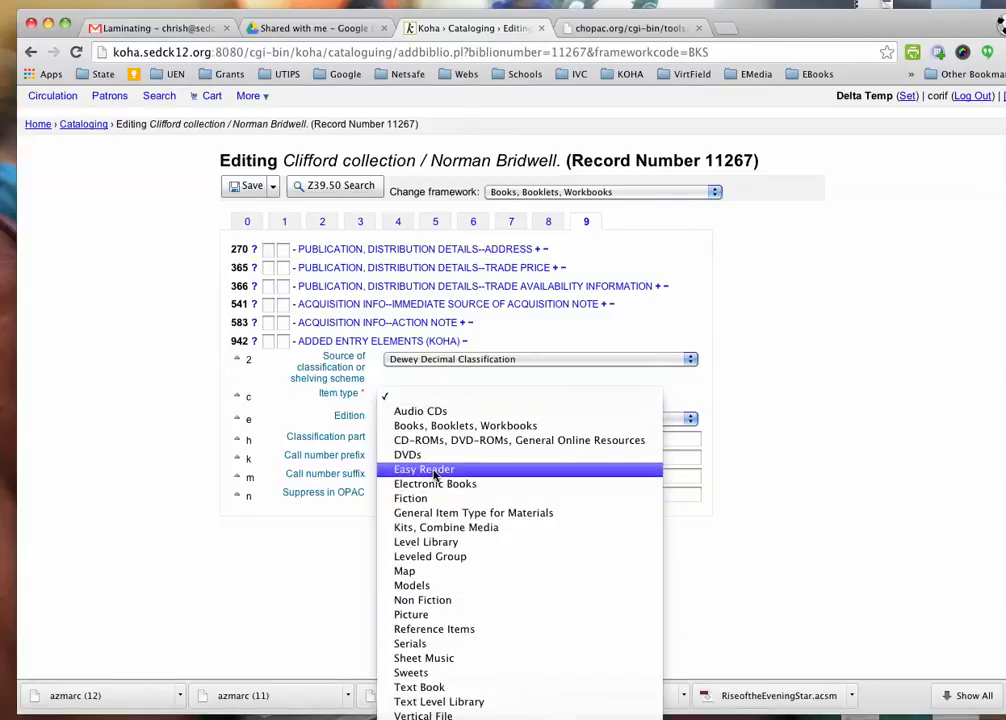
{"action": "left_click", "coordinate": [424, 468]}
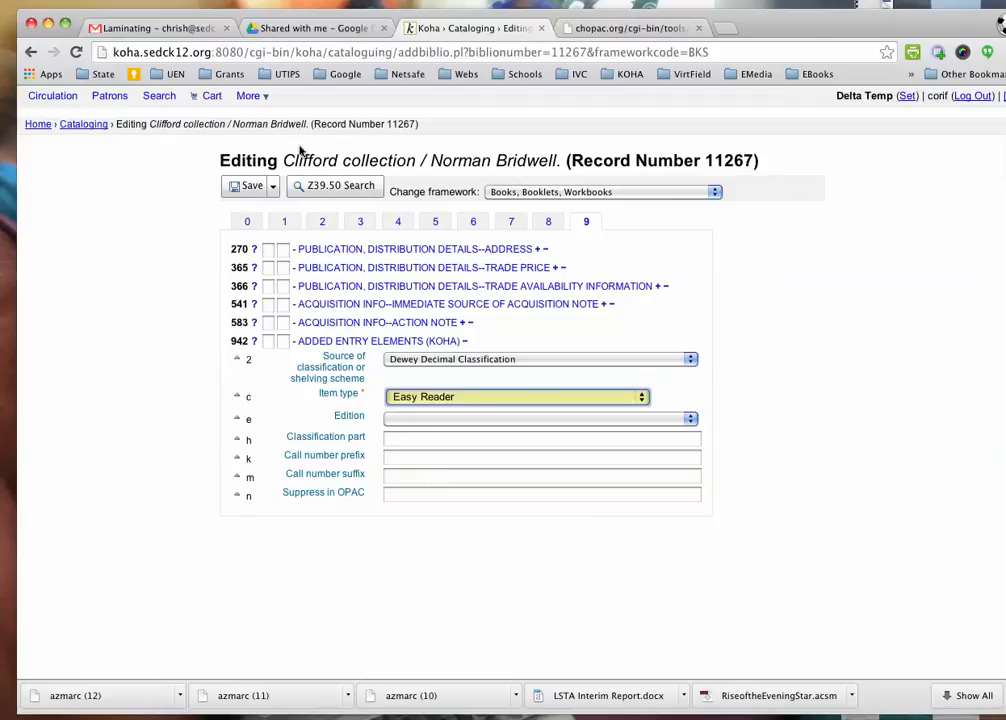
{"action": "left_click", "coordinate": [248, 186]}
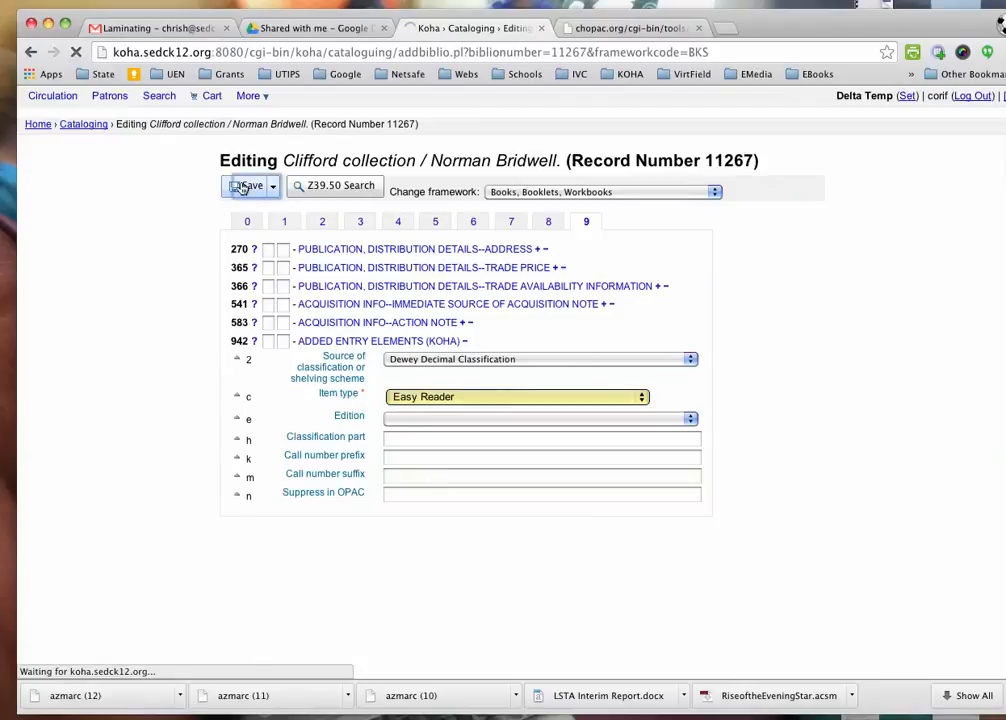
{"action": "left_click", "coordinate": [248, 186]}
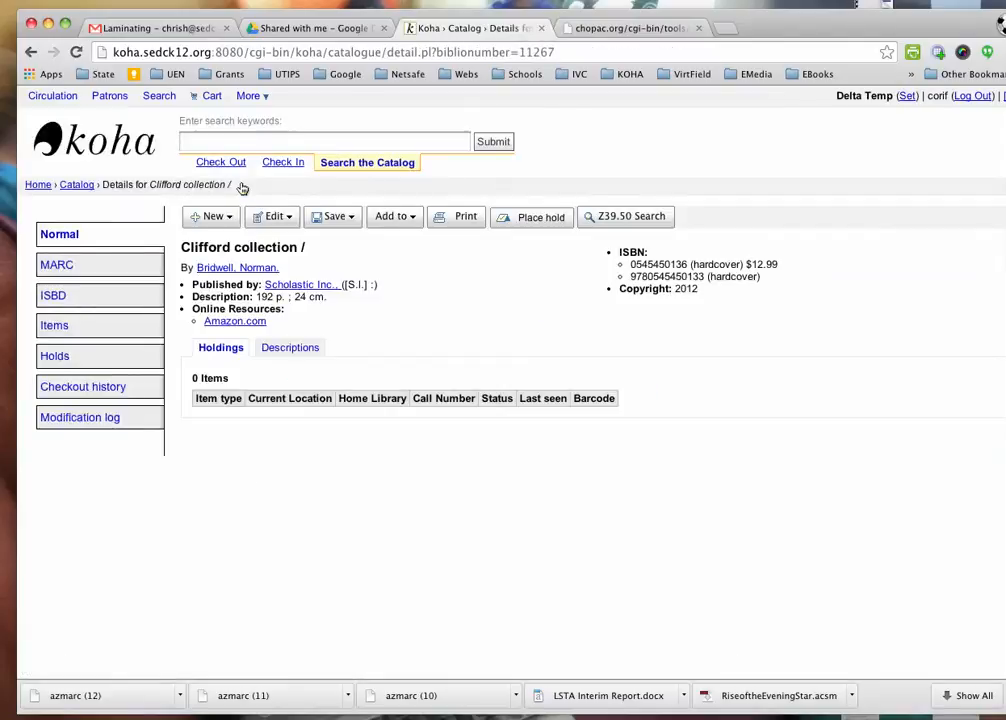
- Use Edit > Edit items to reach the Add Item form for the record
{"action": "left_click", "coordinate": [272, 216]}
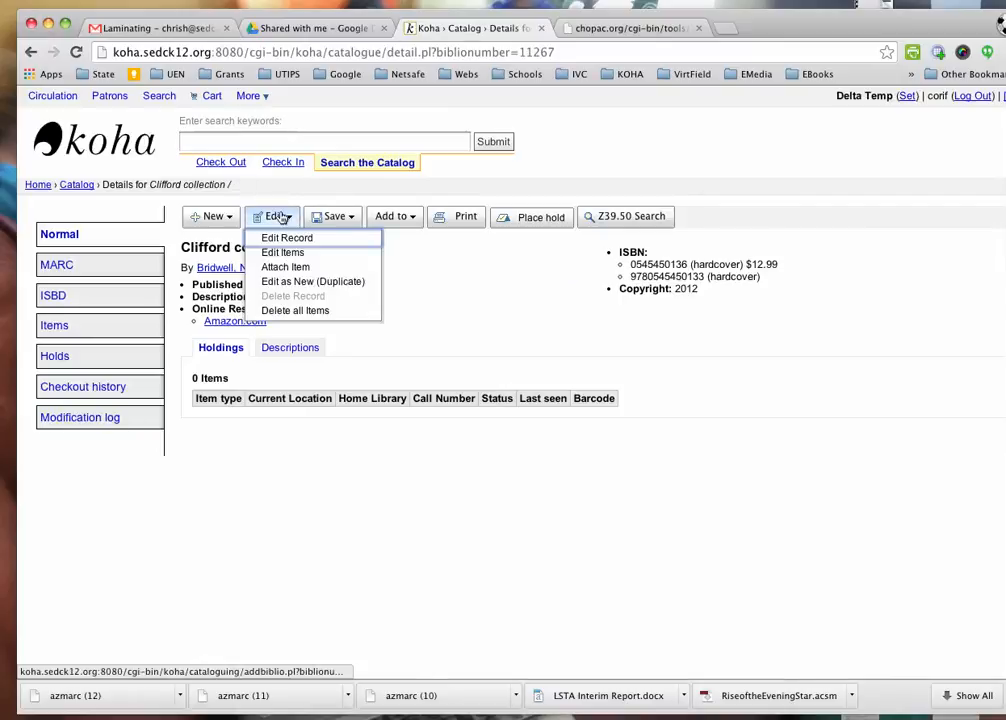
{"action": "left_click", "coordinate": [288, 238]}
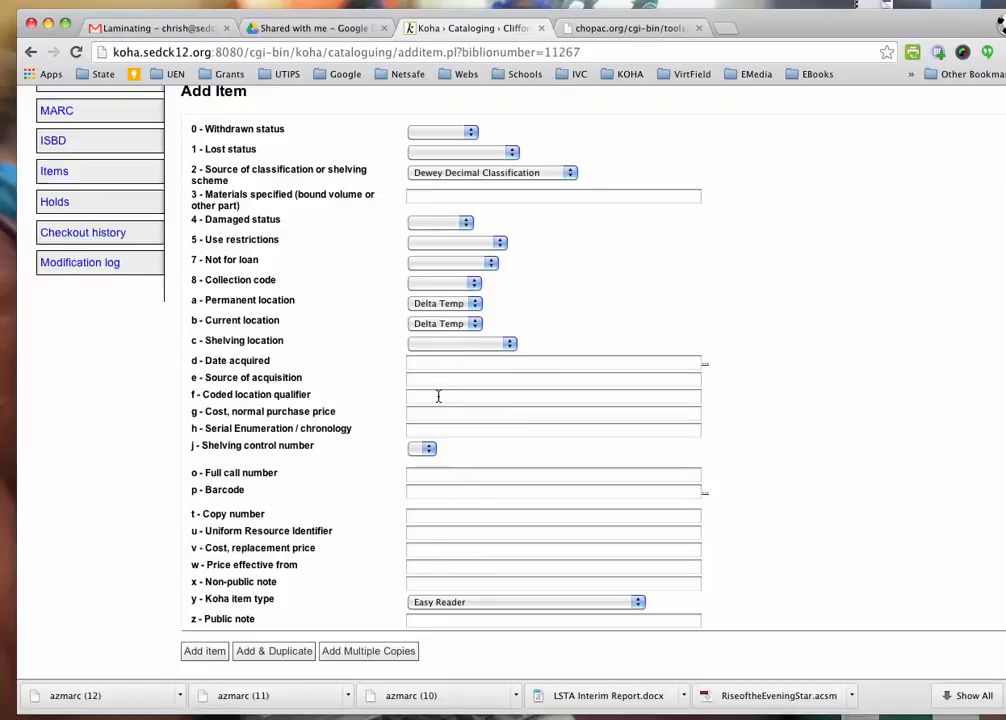
{"action": "mouse_move", "coordinate": [466, 538]}
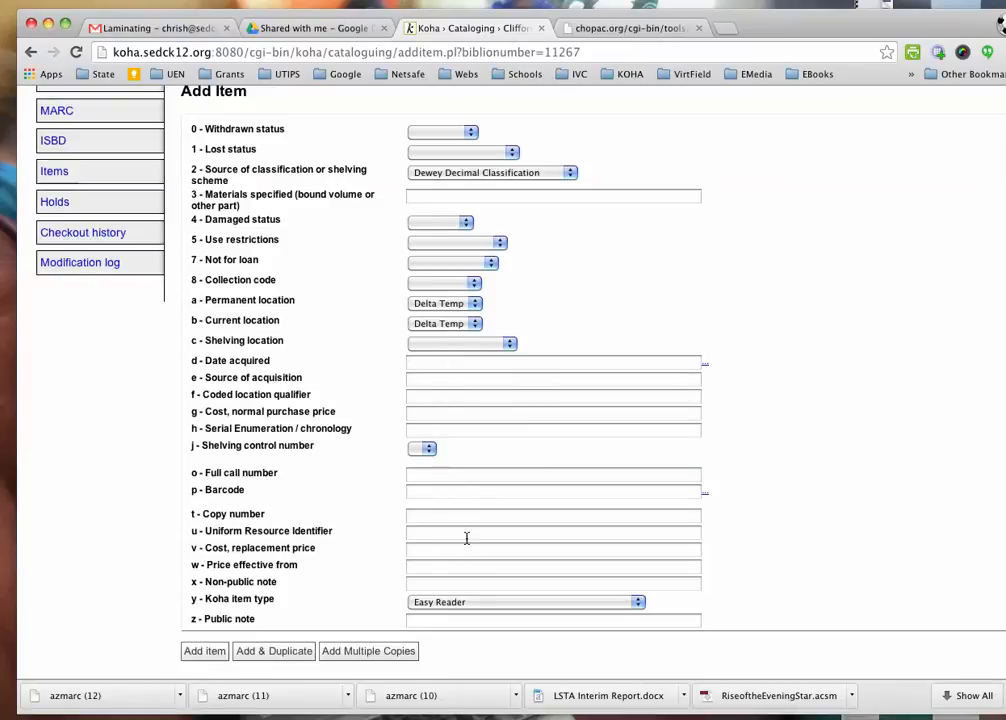